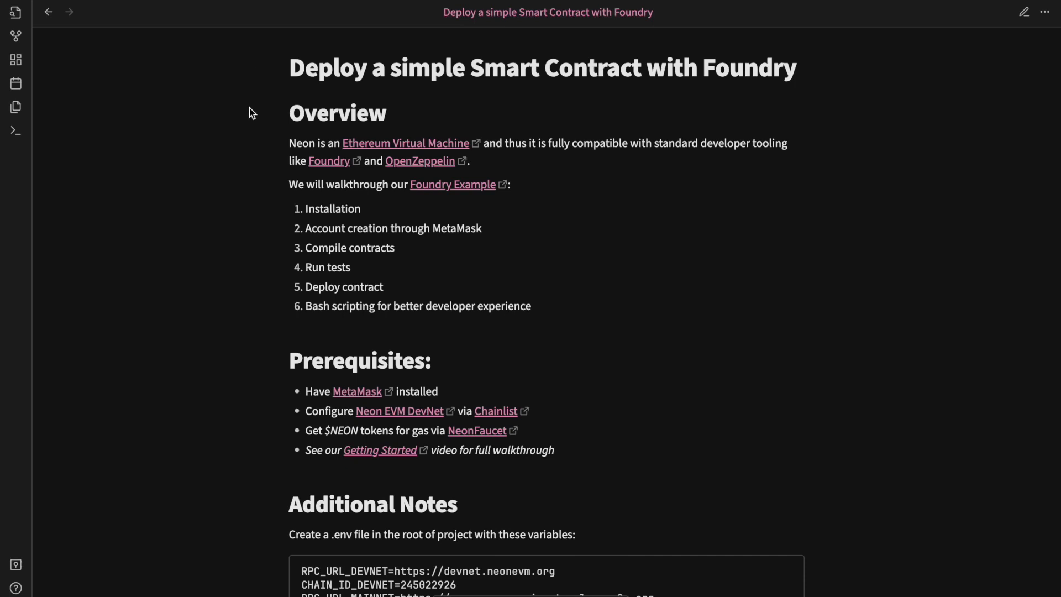
pyautogui.moveTo(261, 184)
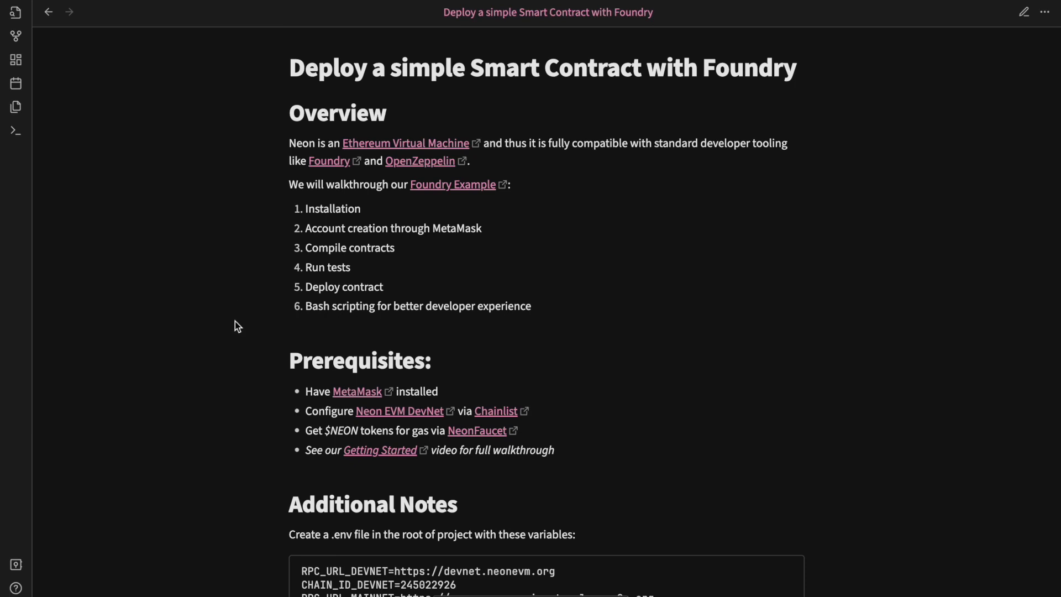
pyautogui.moveTo(234, 355)
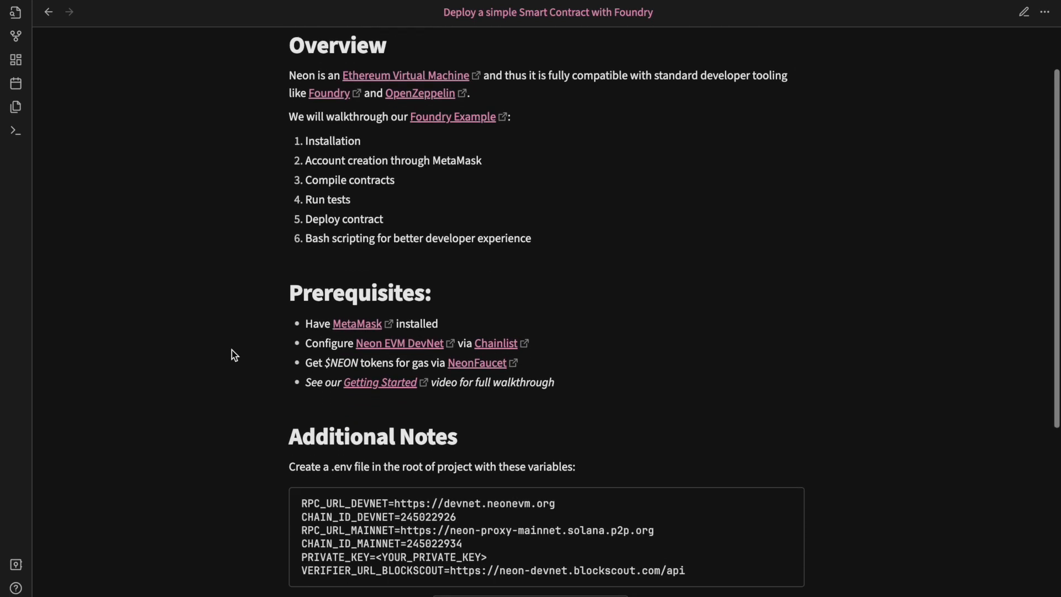
# Scroll the deployment note down to the deployer.sh bash script remark
pyautogui.scroll(-3)
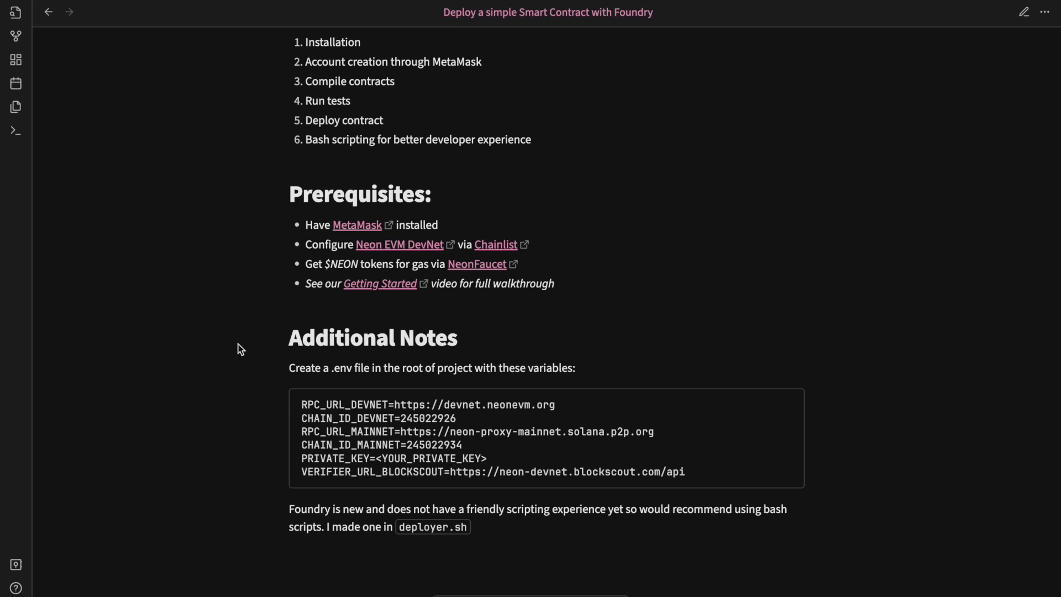
pyautogui.moveTo(248, 490)
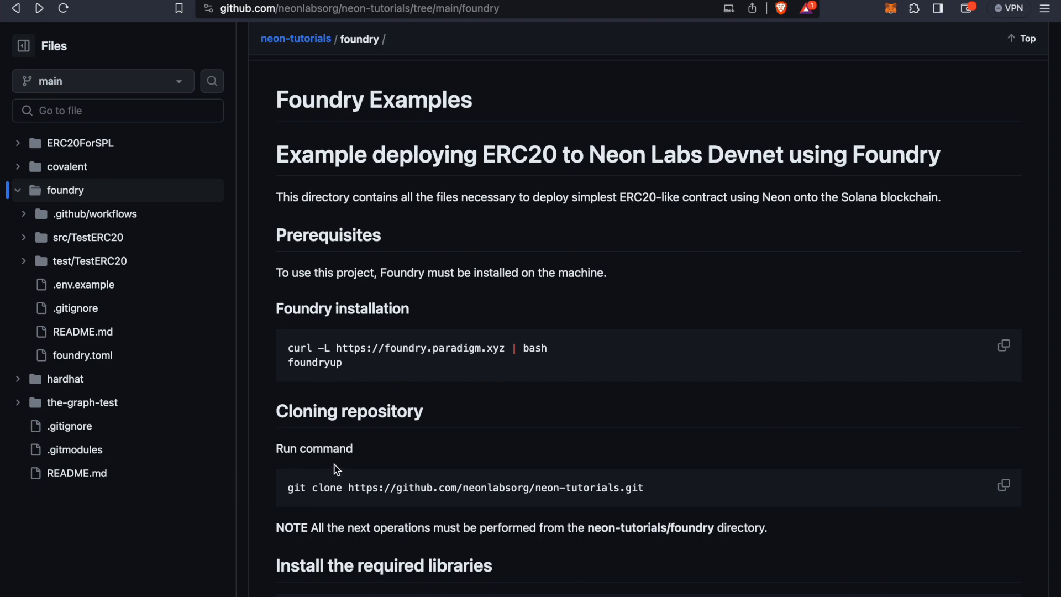
# Scroll through the Foundry Examples README on GitHub
pyautogui.scroll(-3)
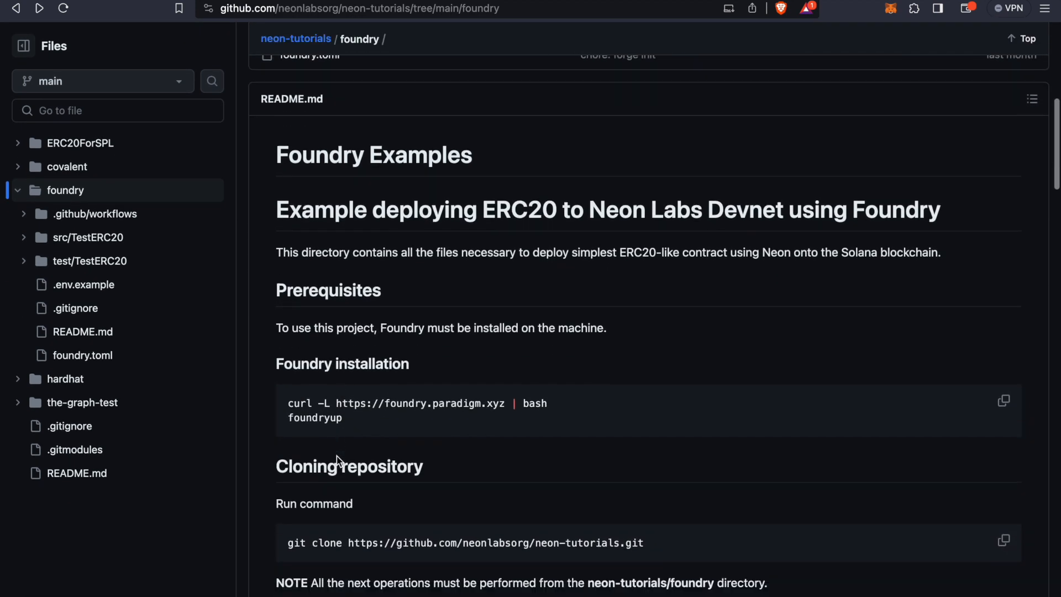
pyautogui.scroll(-3)
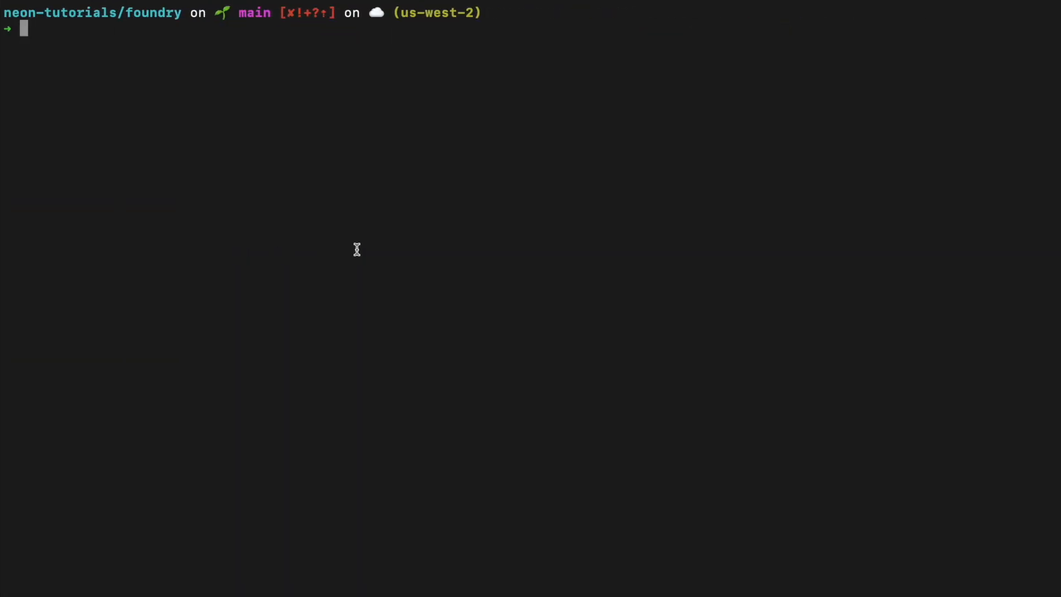
# Run foundryup in the neon-tutorials/foundry terminal
pyautogui.write('foundryup')
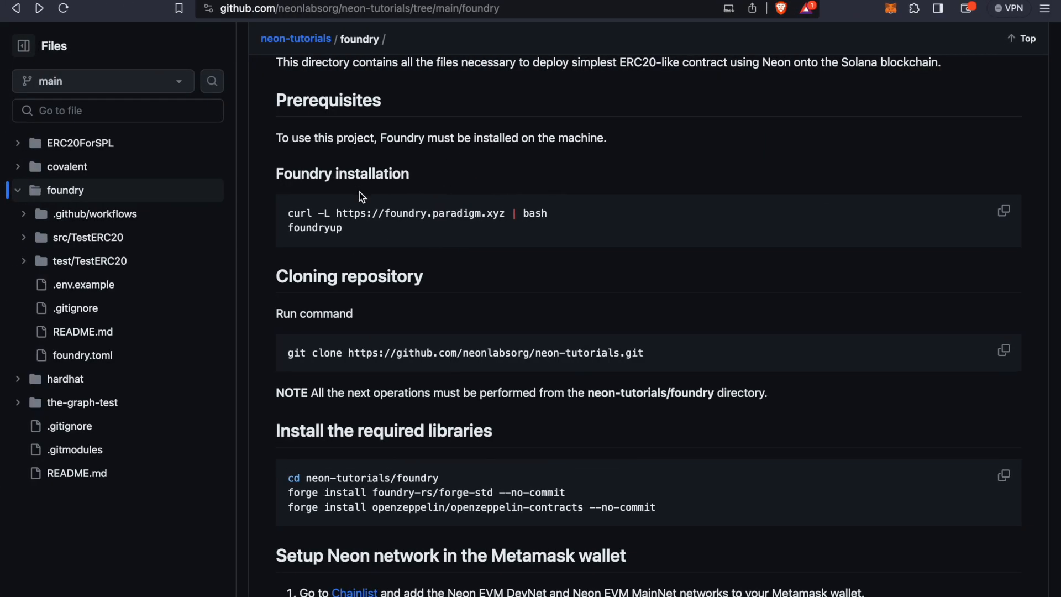
pyautogui.moveTo(521, 215)
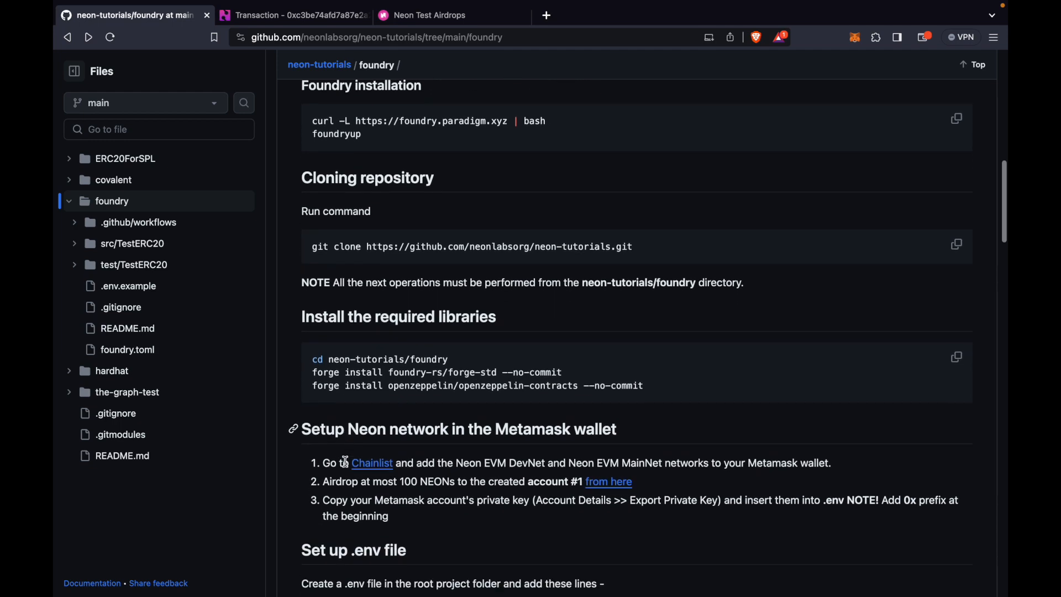
# Expand the lib folder in VS Code to see forge-std, openzeppelin-contracts and solmate
pyautogui.scroll(-3)
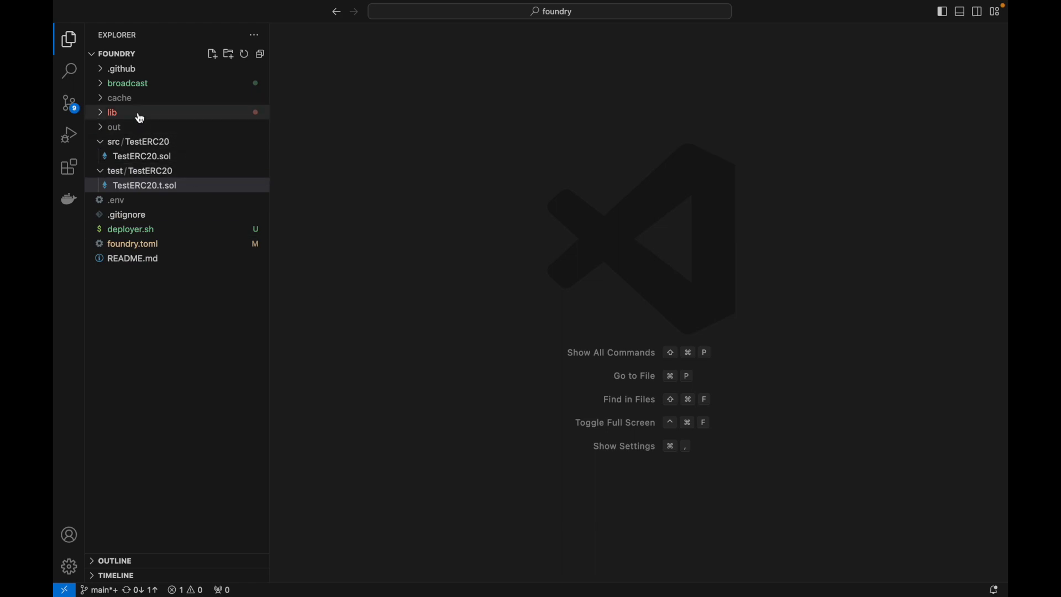
pyautogui.click(112, 112)
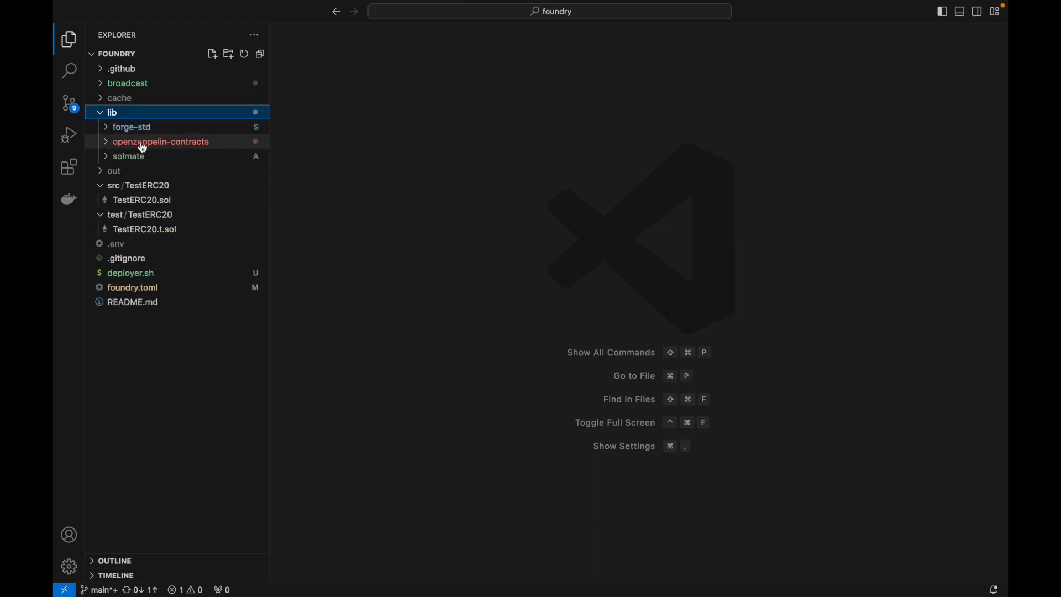
pyautogui.moveTo(131, 128)
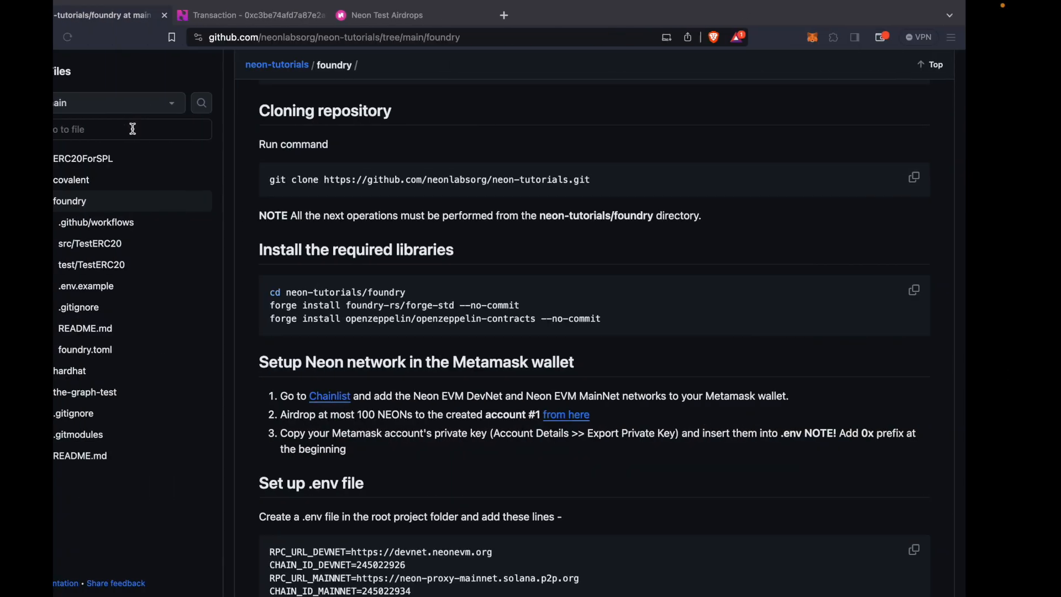
# Scroll to the Metamask setup section and follow the airdrop 'from here' link
pyautogui.scroll(-3)
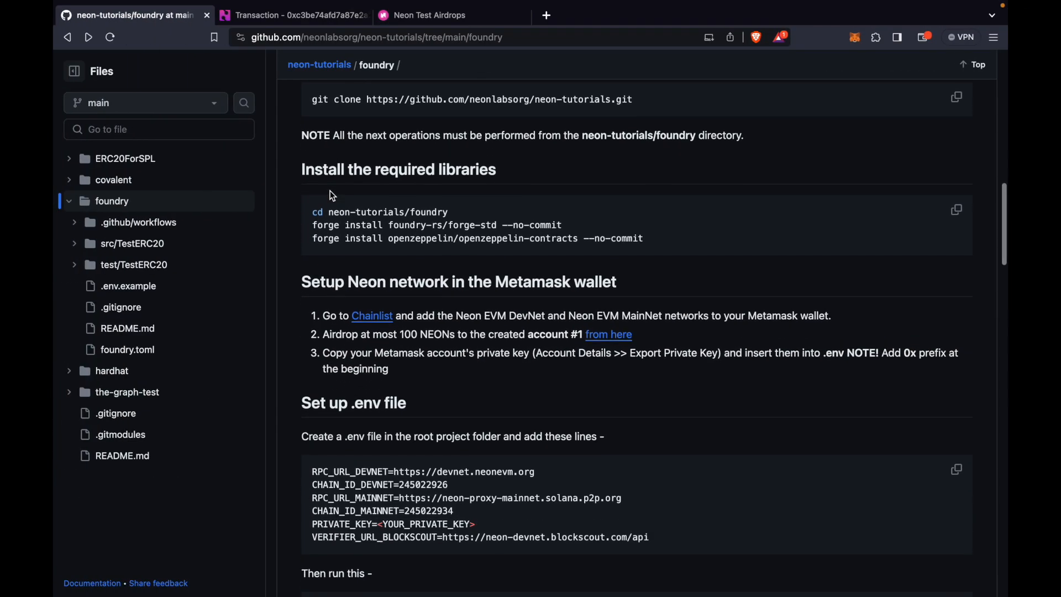
pyautogui.scroll(-3)
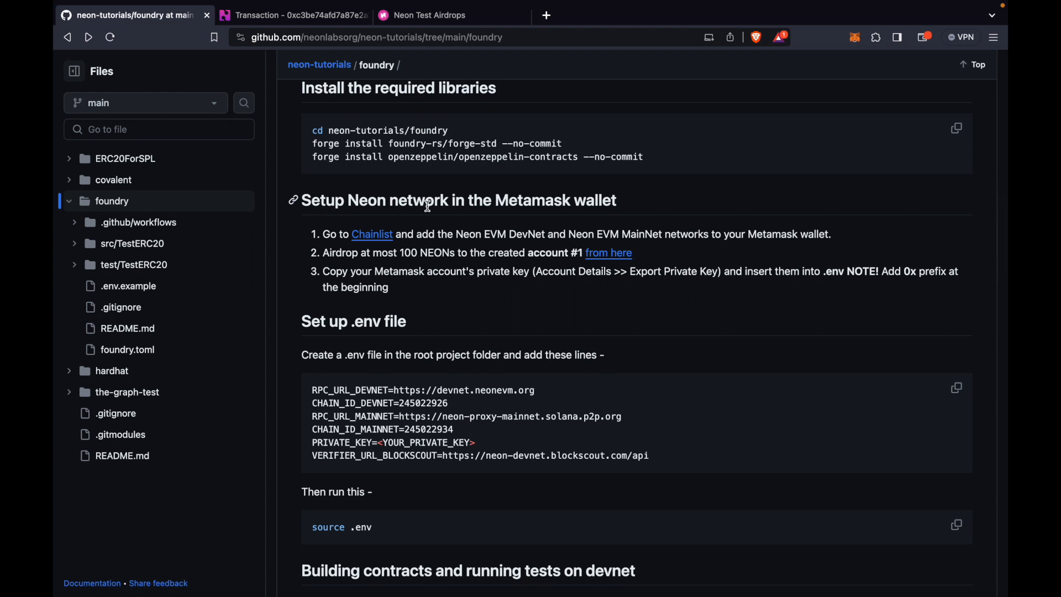
pyautogui.moveTo(822, 68)
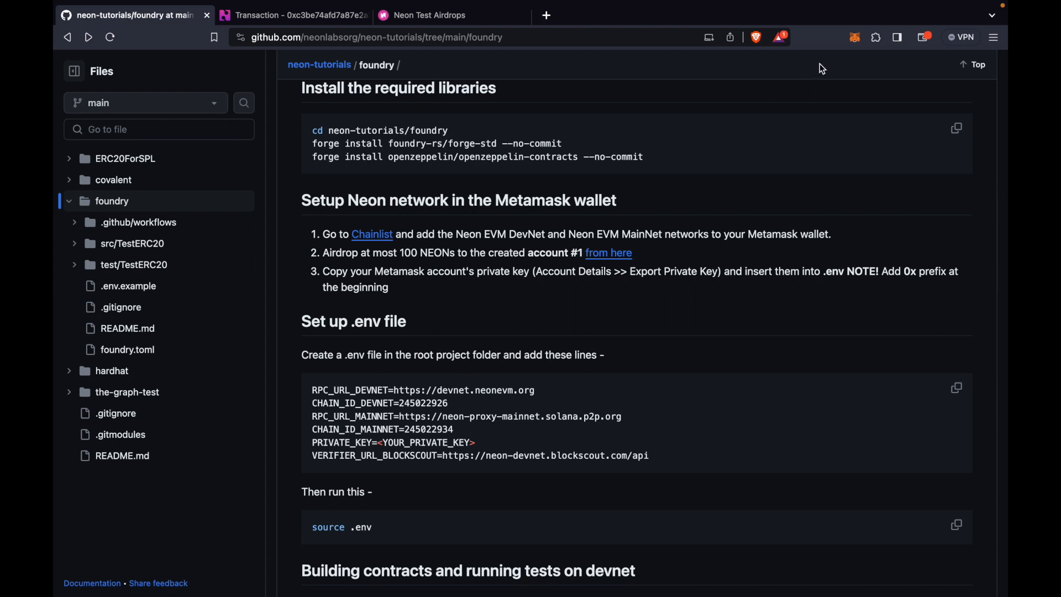
pyautogui.click(854, 37)
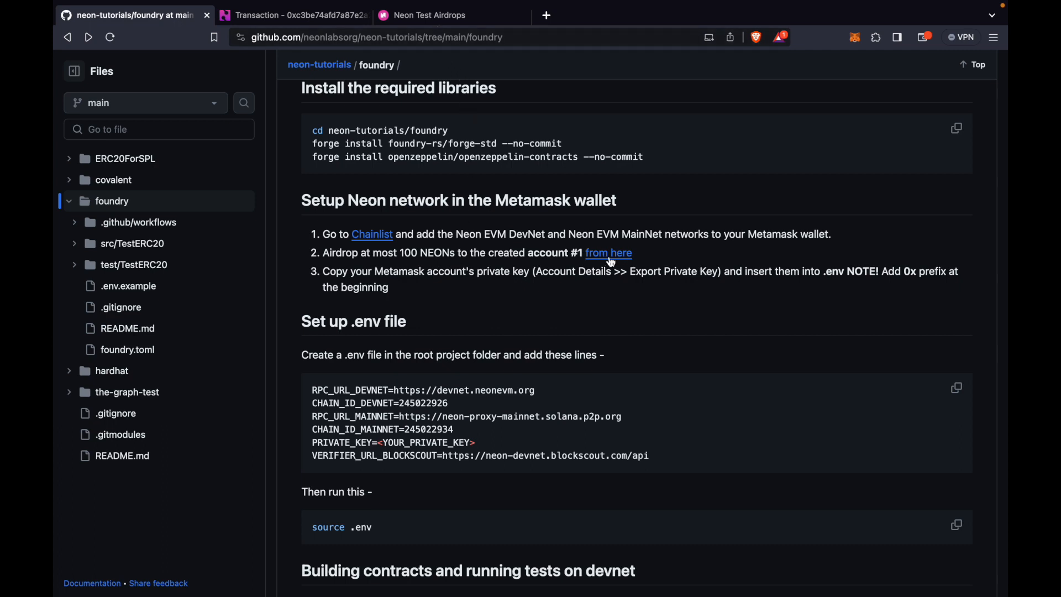
pyautogui.click(427, 15)
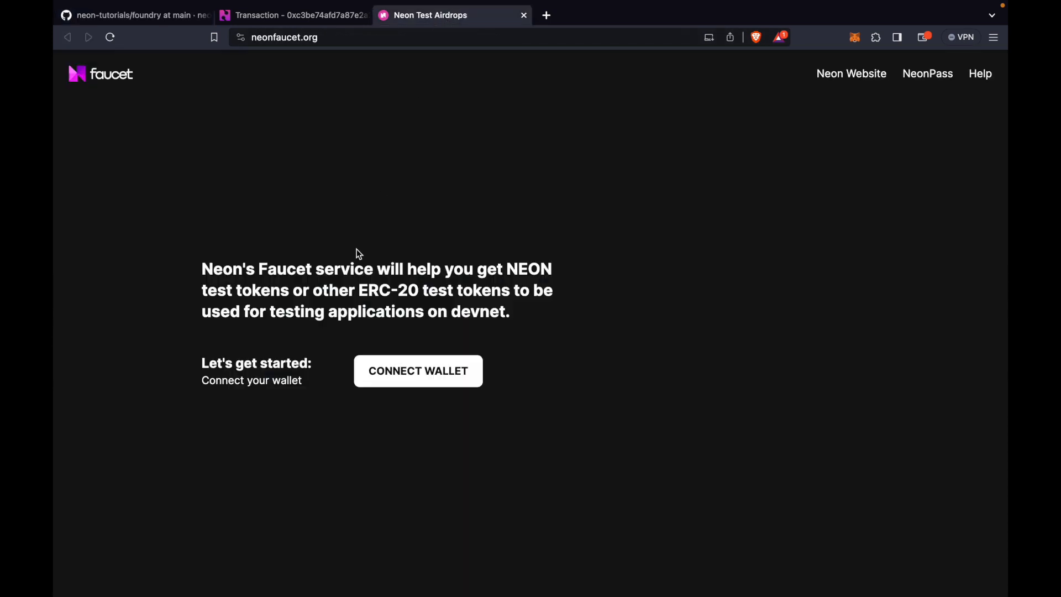
# Connect the wallet, request 100 NEON, and check the 422.225 NEON balance
pyautogui.click(418, 371)
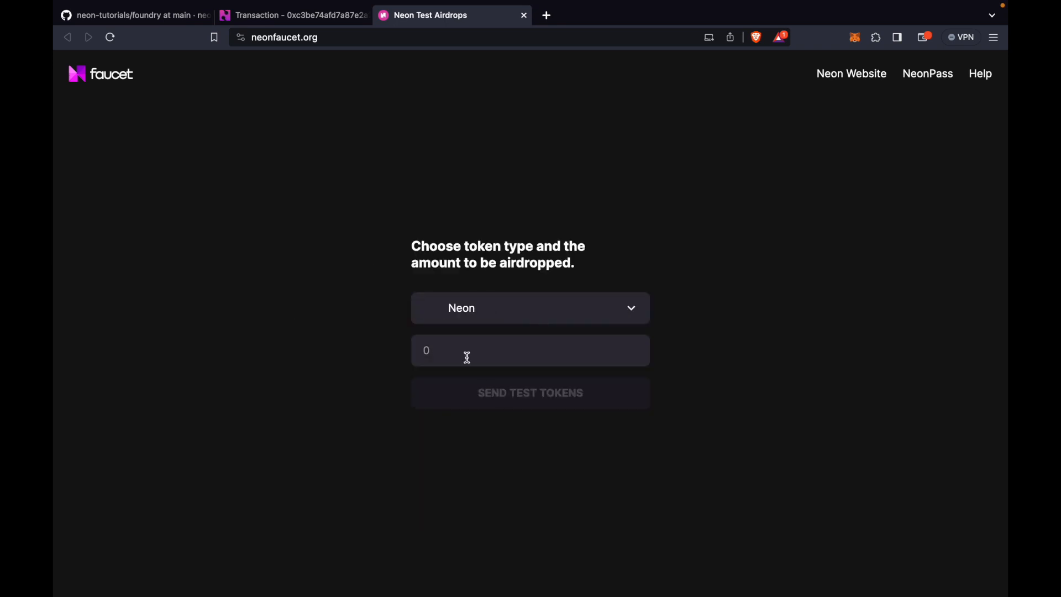
pyautogui.write('100')
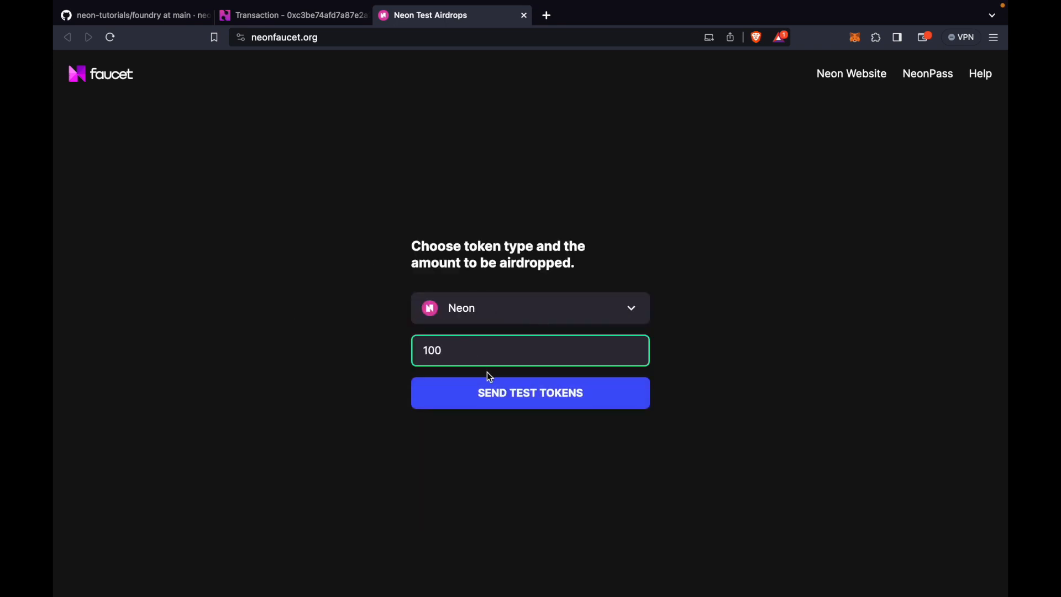
pyautogui.click(530, 392)
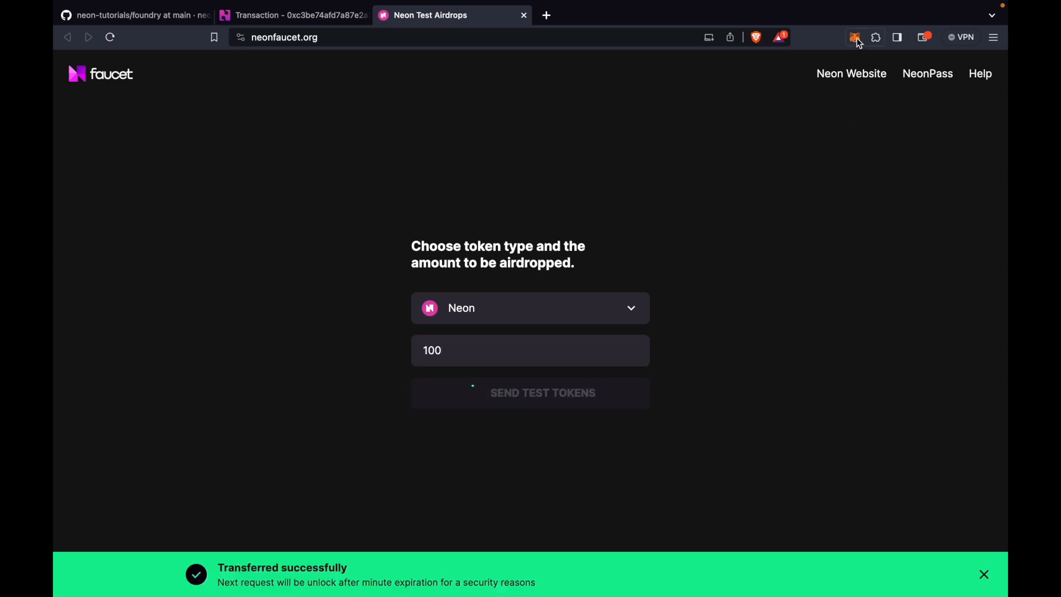
pyautogui.click(855, 37)
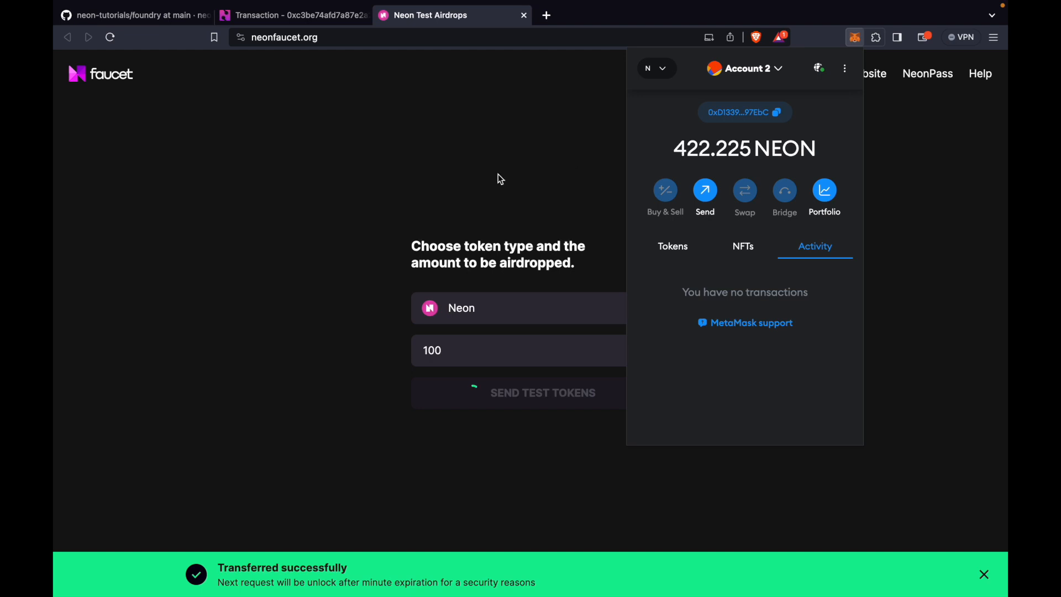
pyautogui.click(135, 15)
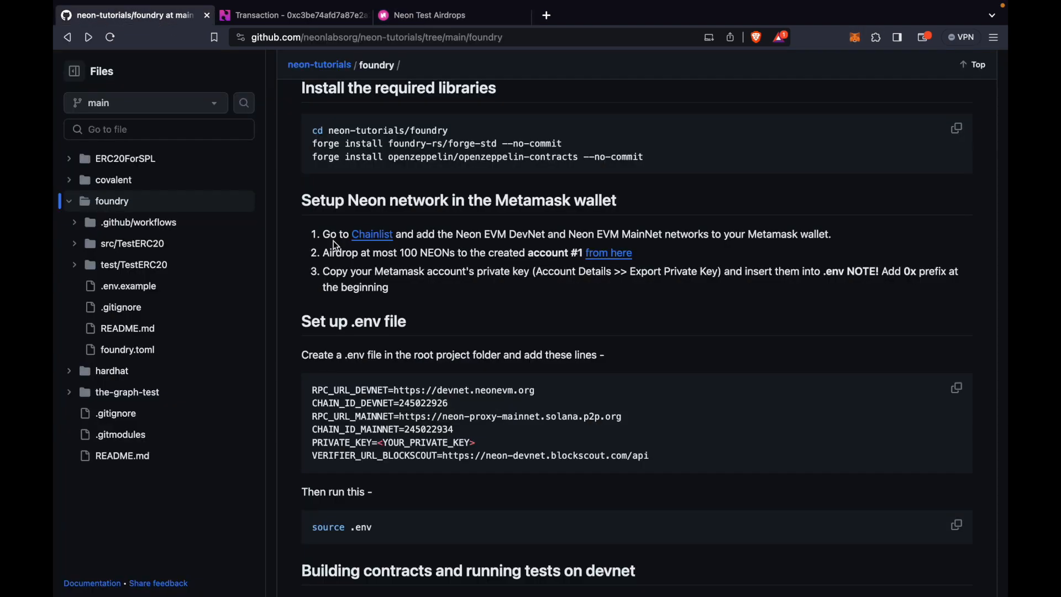
pyautogui.moveTo(785, 125)
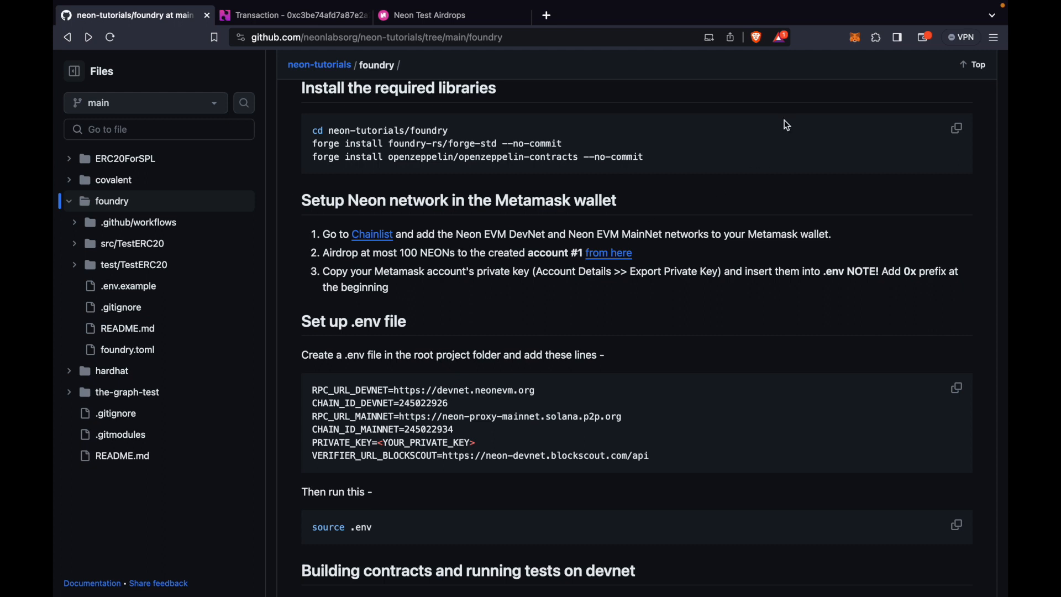
# Open the wallet and select the README's YOUR_PRIVATE_KEY .env placeholder
pyautogui.click(854, 37)
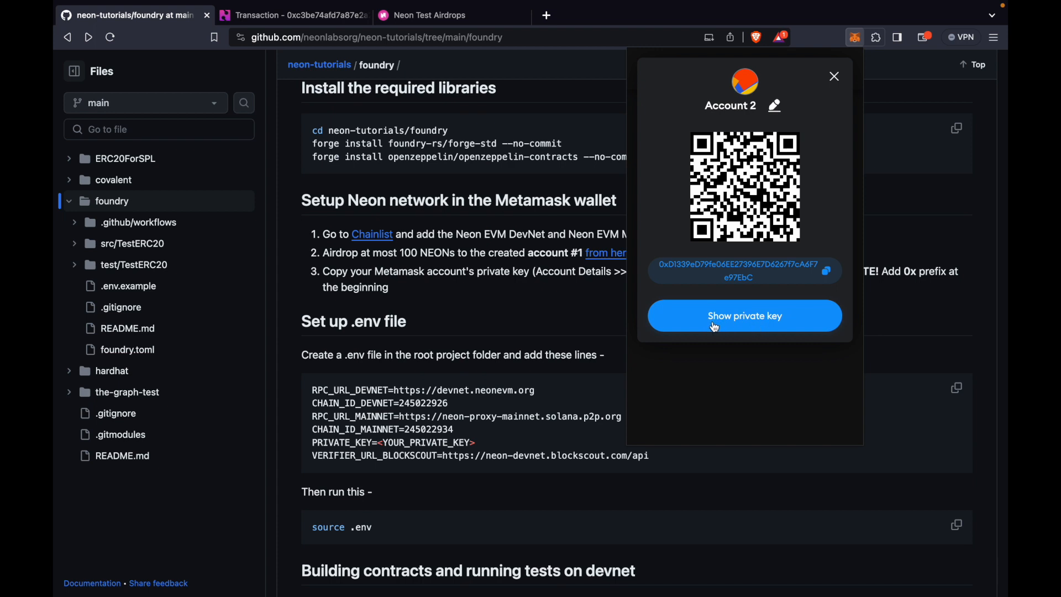
pyautogui.moveTo(865, 327)
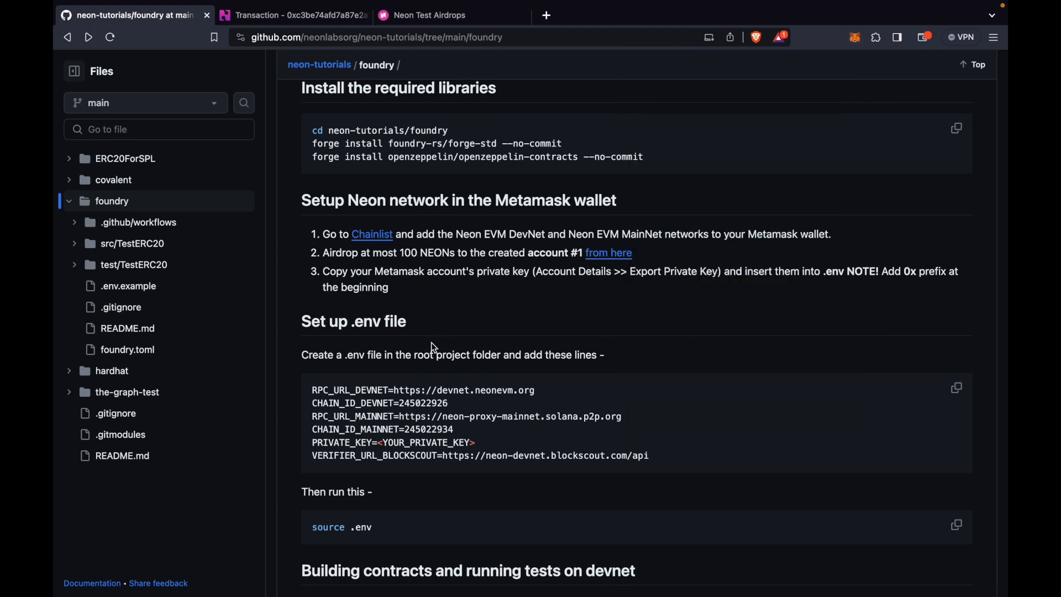
pyautogui.doubleClick(424, 442)
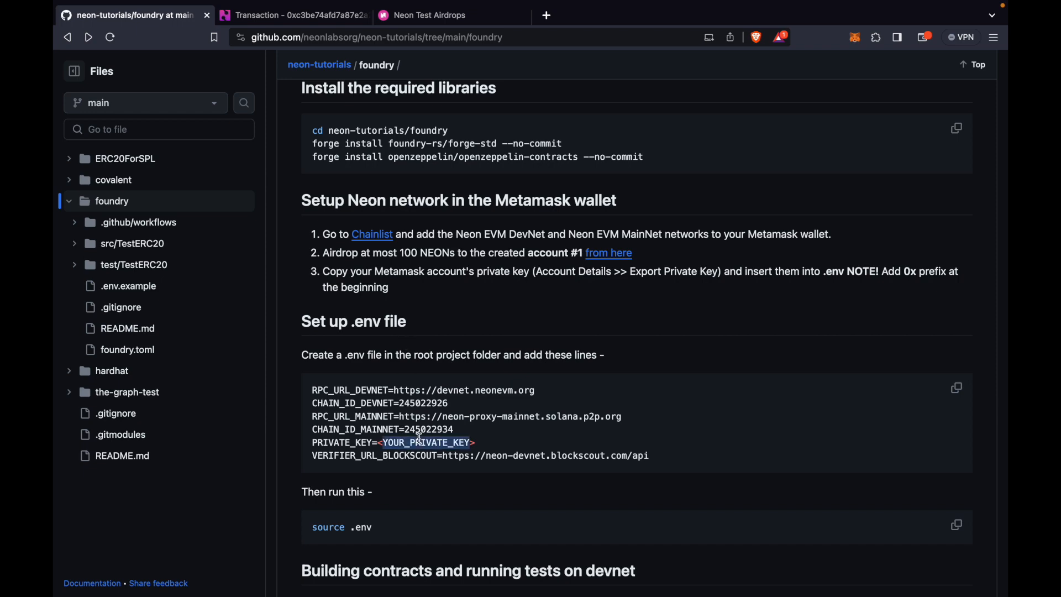
pyautogui.scroll(-3)
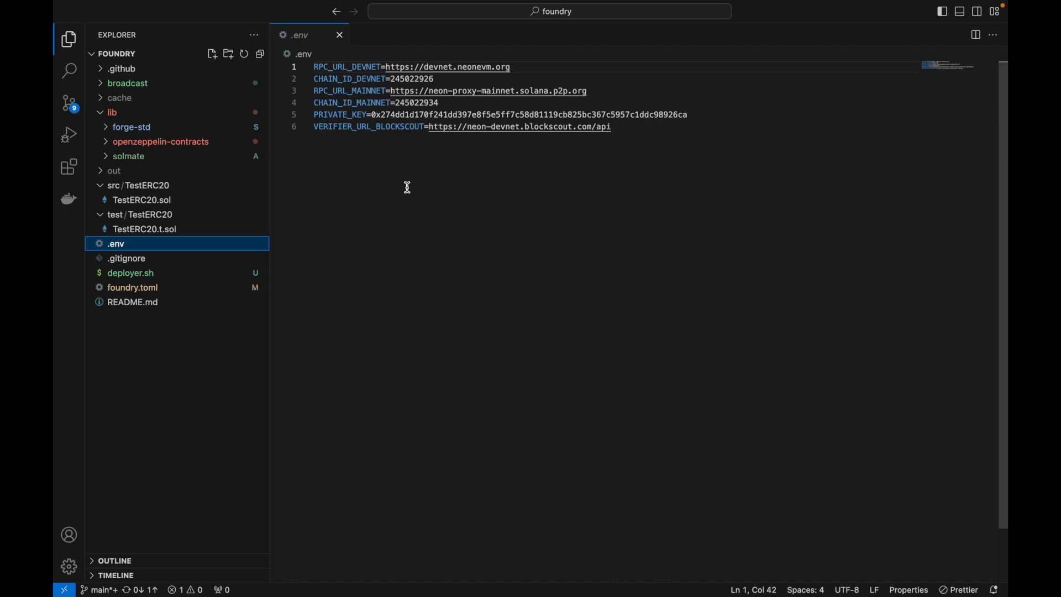
pyautogui.moveTo(372, 115)
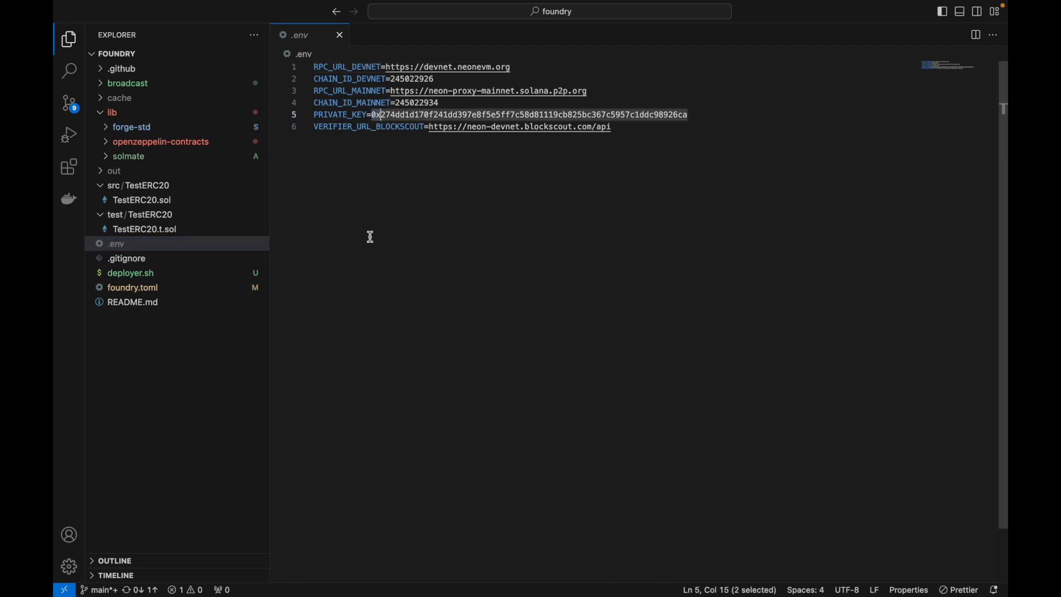
pyautogui.moveTo(364, 282)
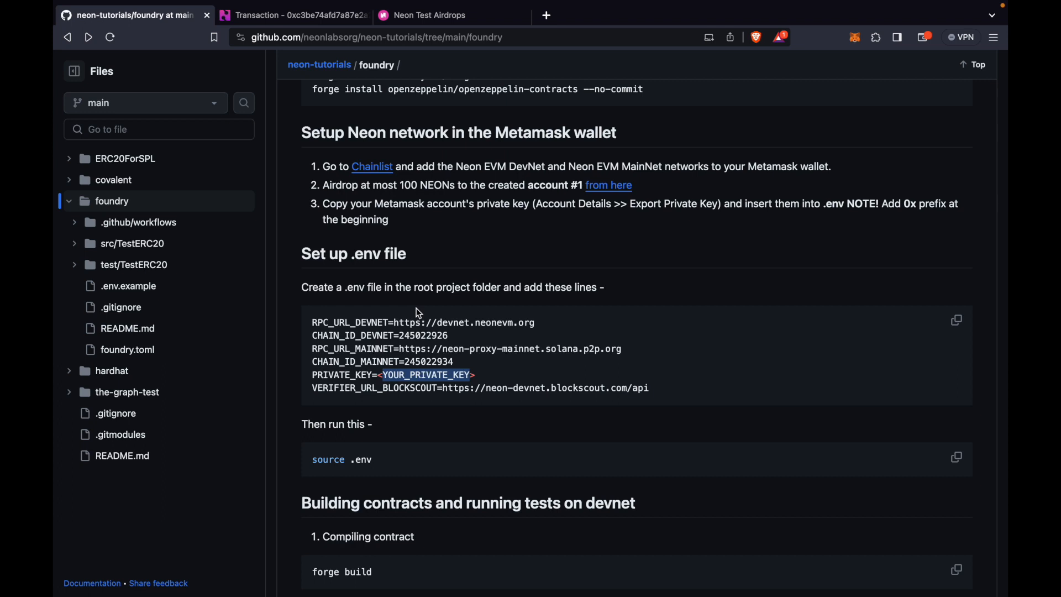
# Scroll the README and select the 'source .env' command
pyautogui.scroll(-3)
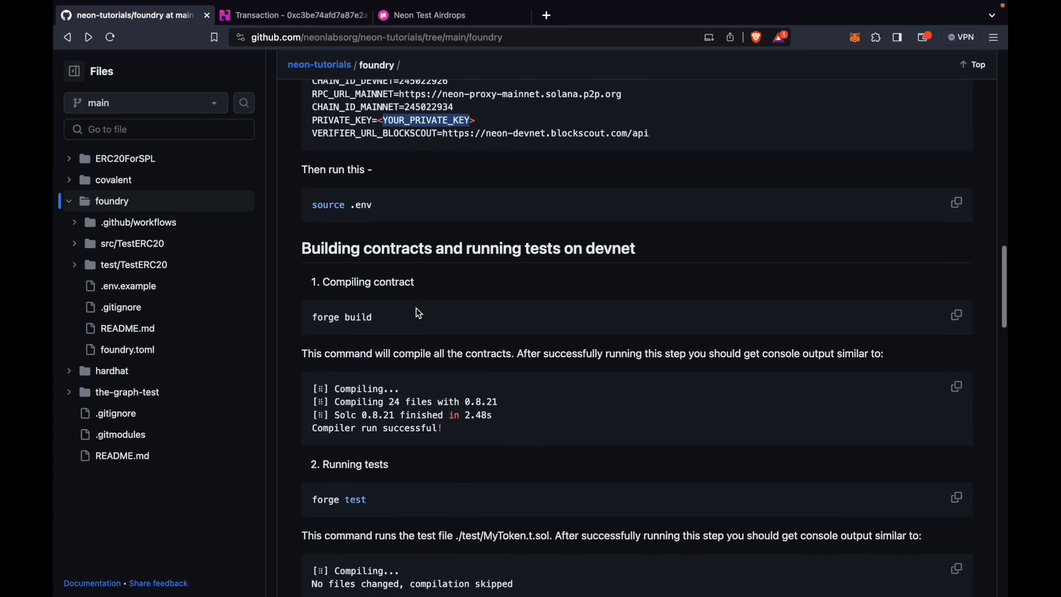
pyautogui.scroll(-3)
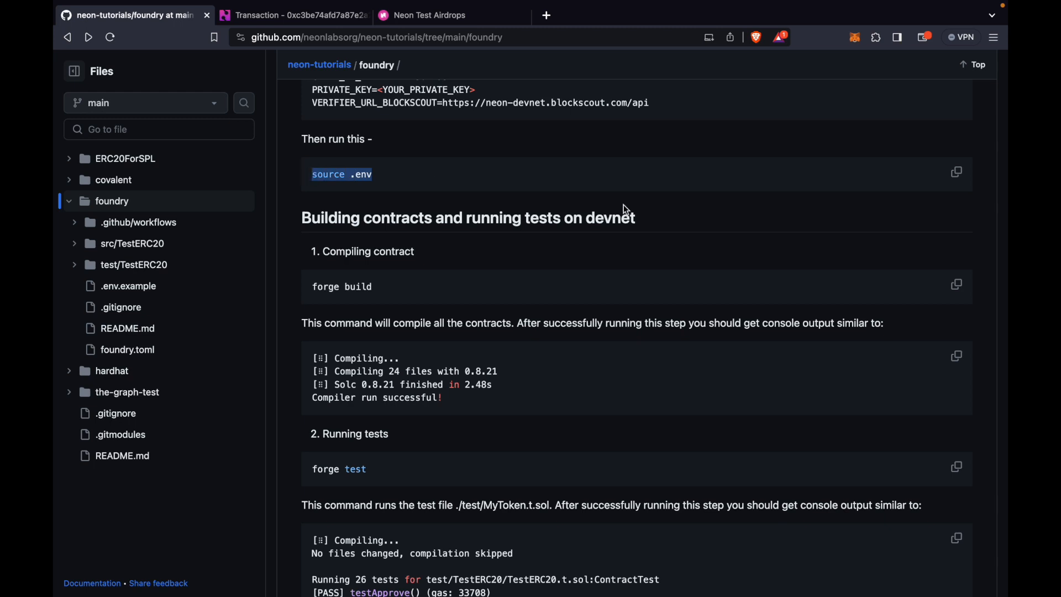
pyautogui.click(957, 171)
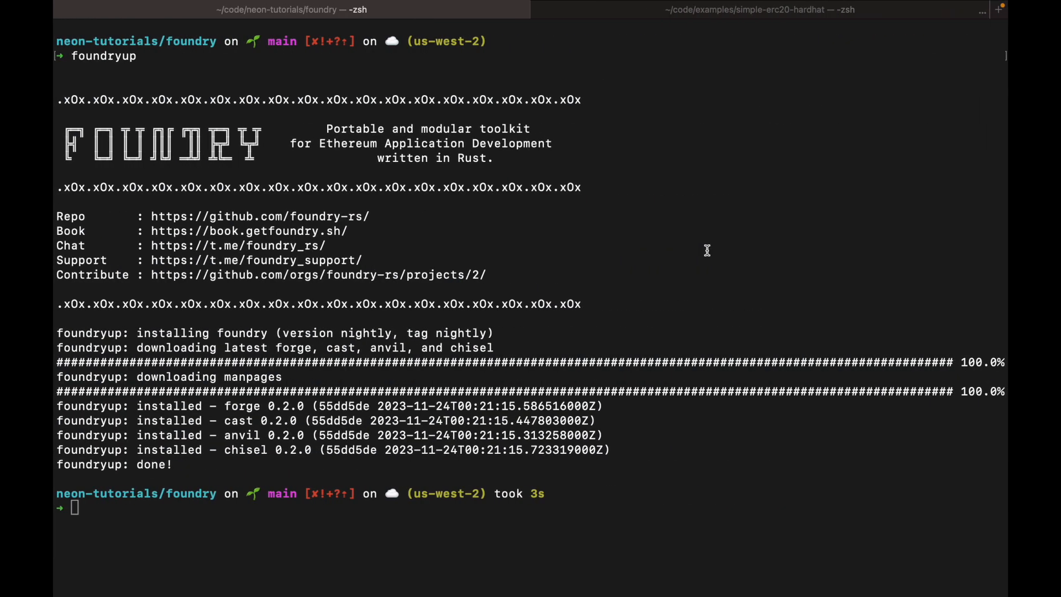
# Run source .env in the terminal and copy the forge build command
pyautogui.write('source .env')
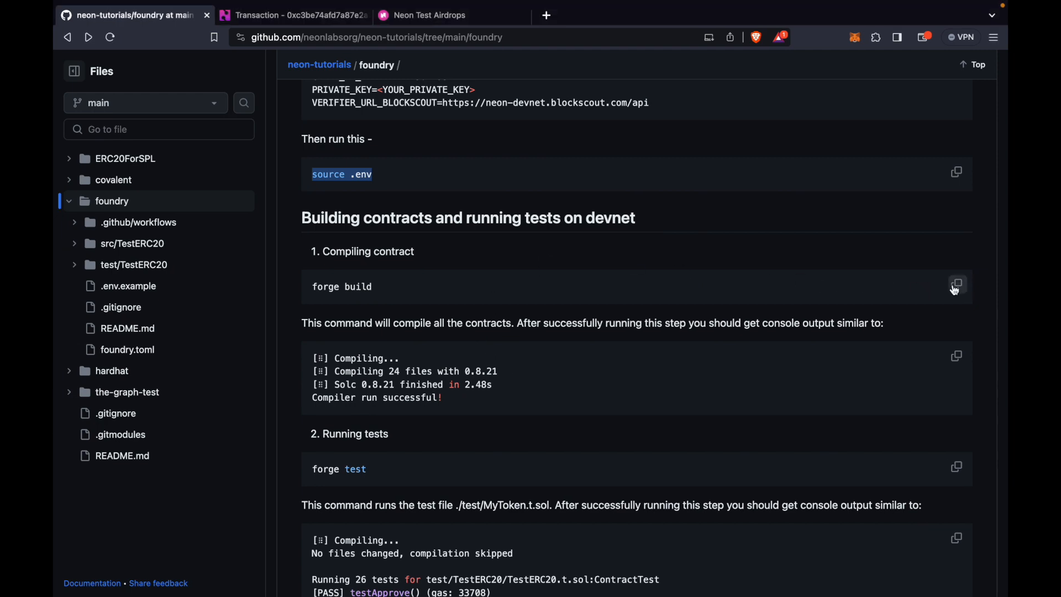
pyautogui.click(957, 284)
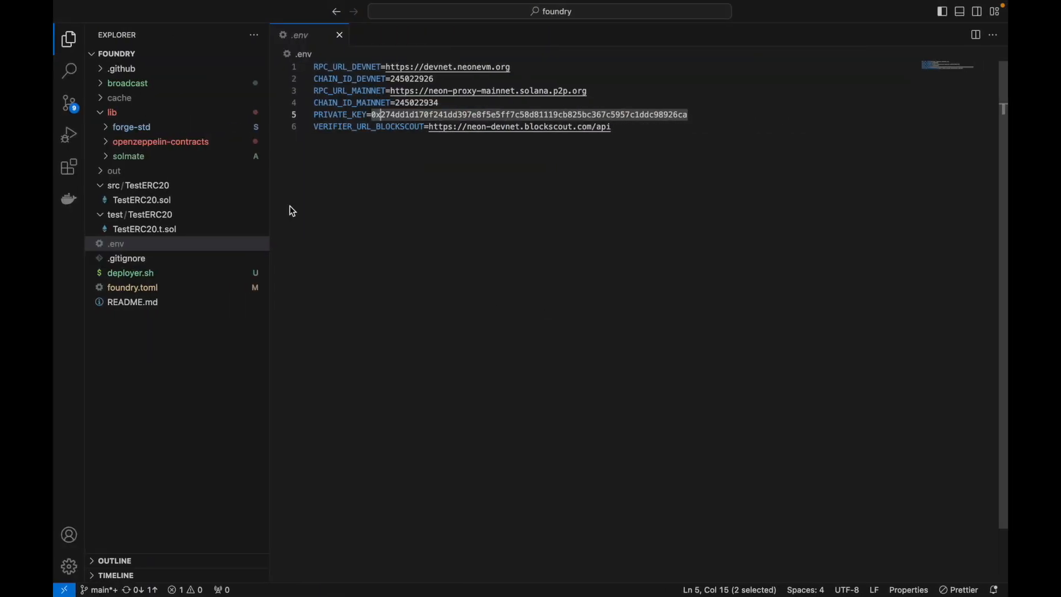
# Collapse the lib folder and open src/TestERC20/TestERC20.sol
pyautogui.click(111, 111)
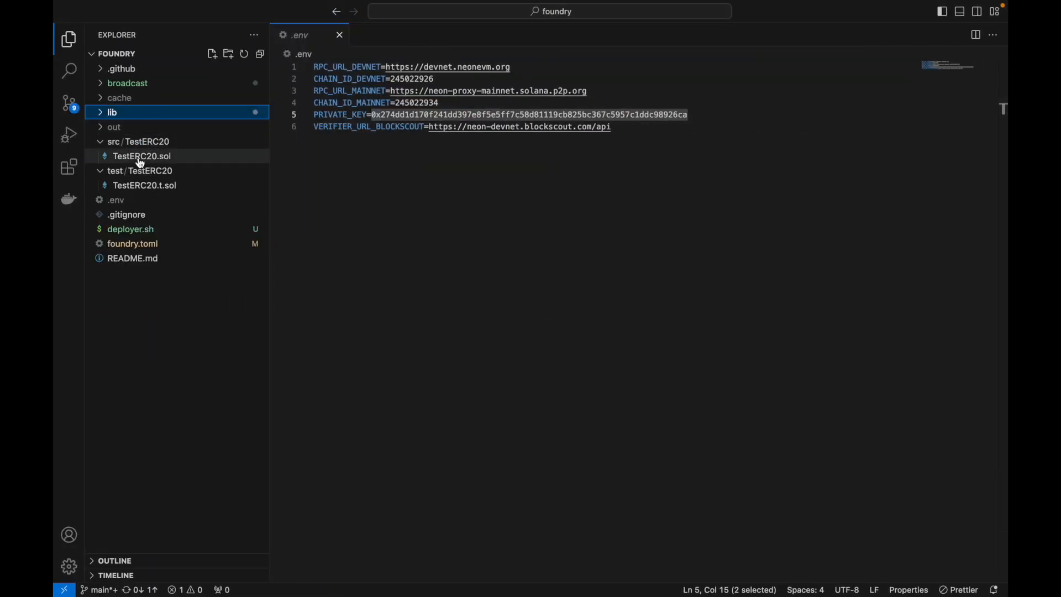
pyautogui.click(141, 156)
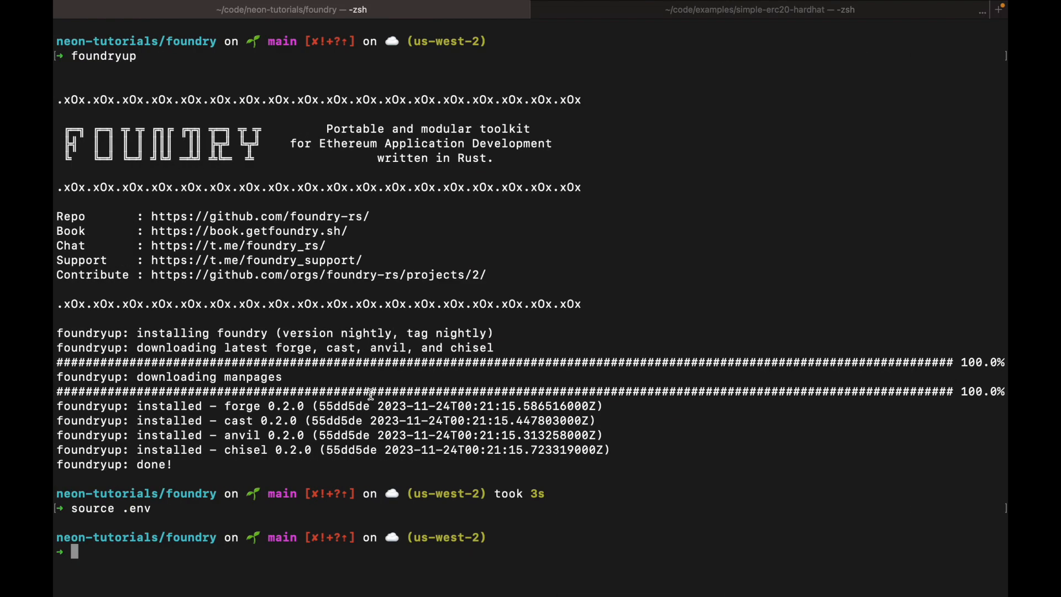
# Run forge build, delete the cache folder, and rebuild so Solc 0.8.21 compiles 27 files
pyautogui.write('forge build')
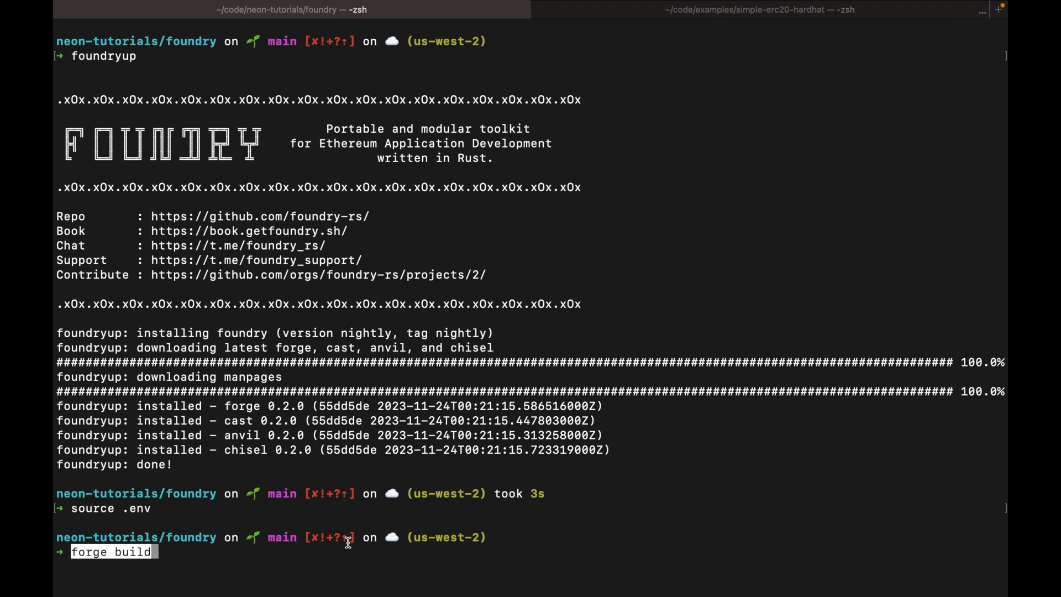
pyautogui.press('enter')
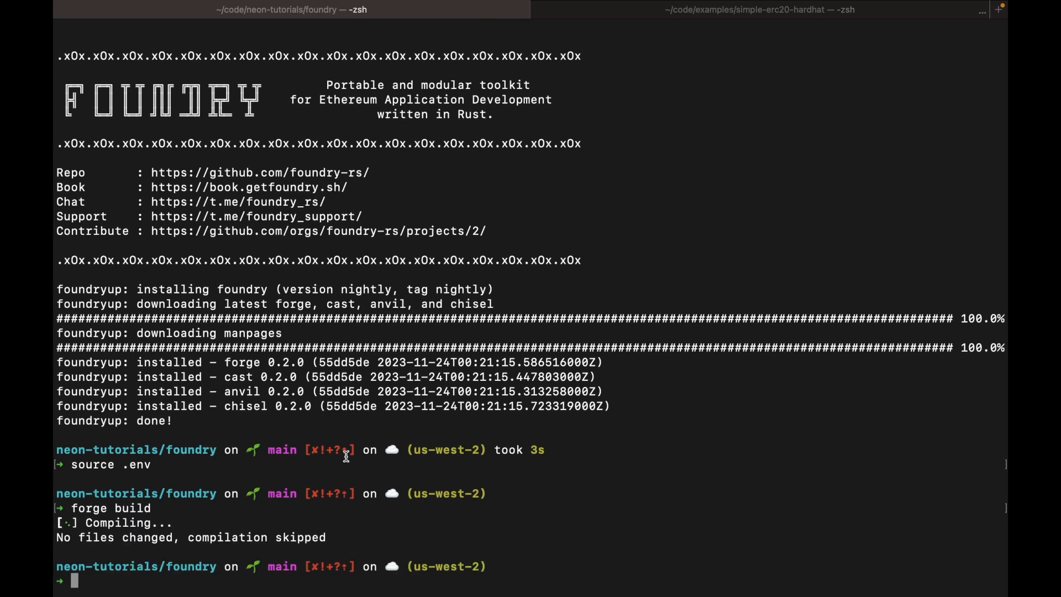
pyautogui.rightClick(120, 98)
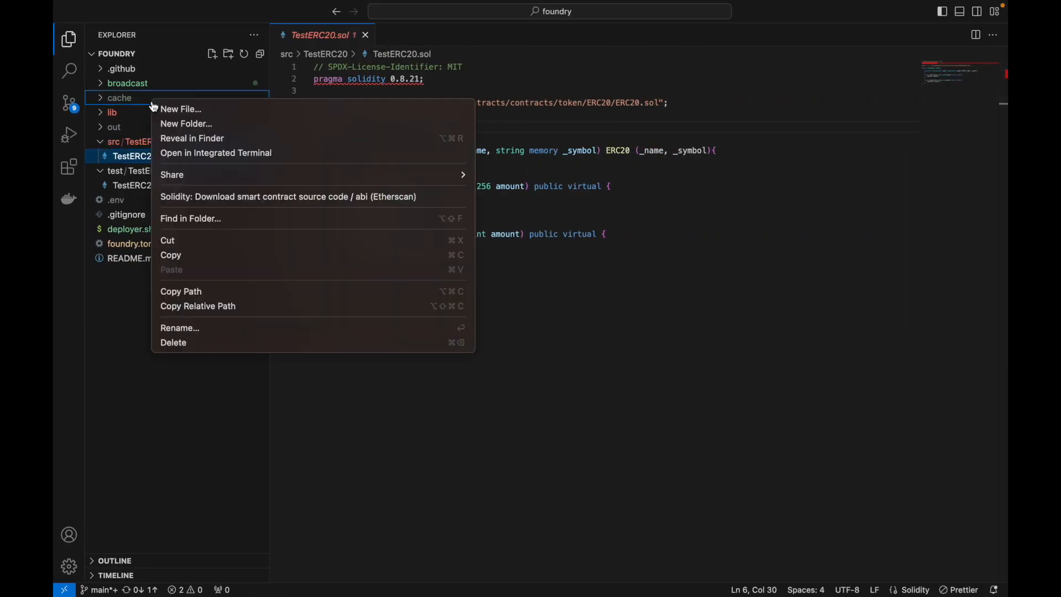
pyautogui.click(173, 343)
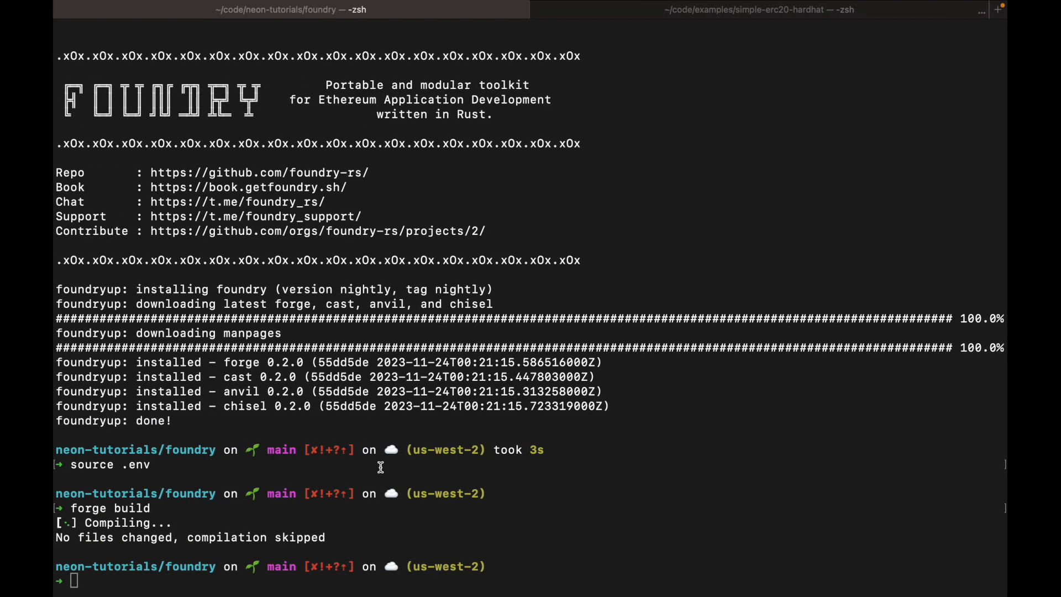
pyautogui.write('forge build')
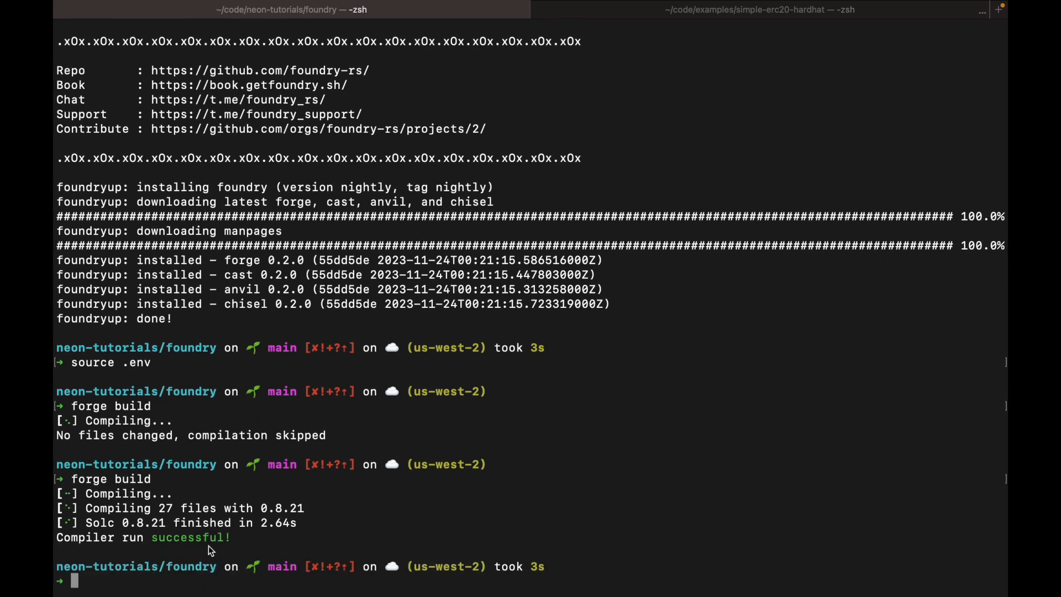
pyautogui.moveTo(220, 567)
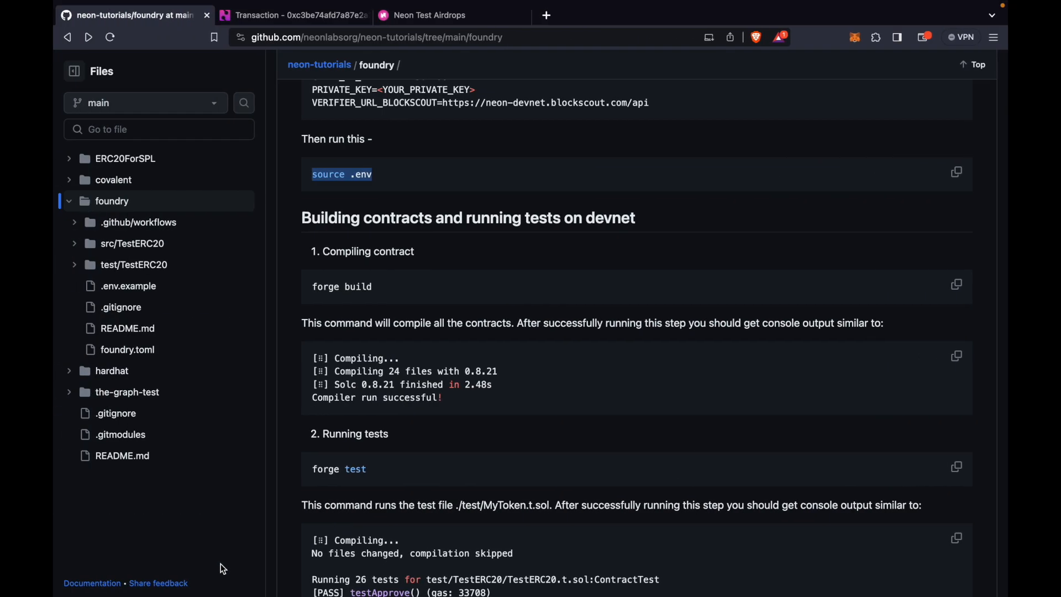
# Open test/TestERC20/TestERC20.t.sol and scroll through the token's test cases
pyautogui.scroll(-3)
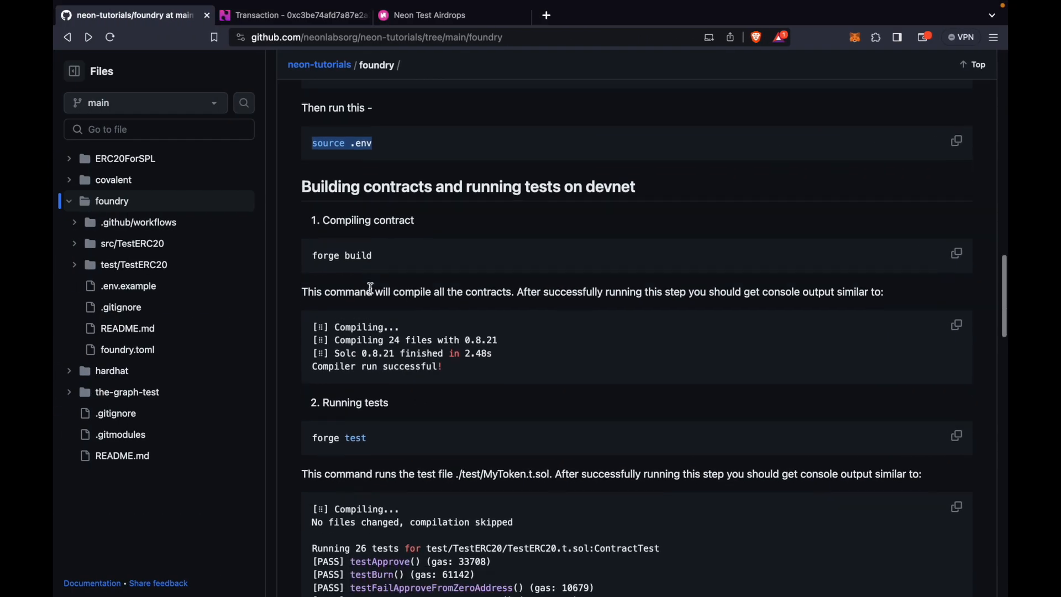
pyautogui.scroll(-3)
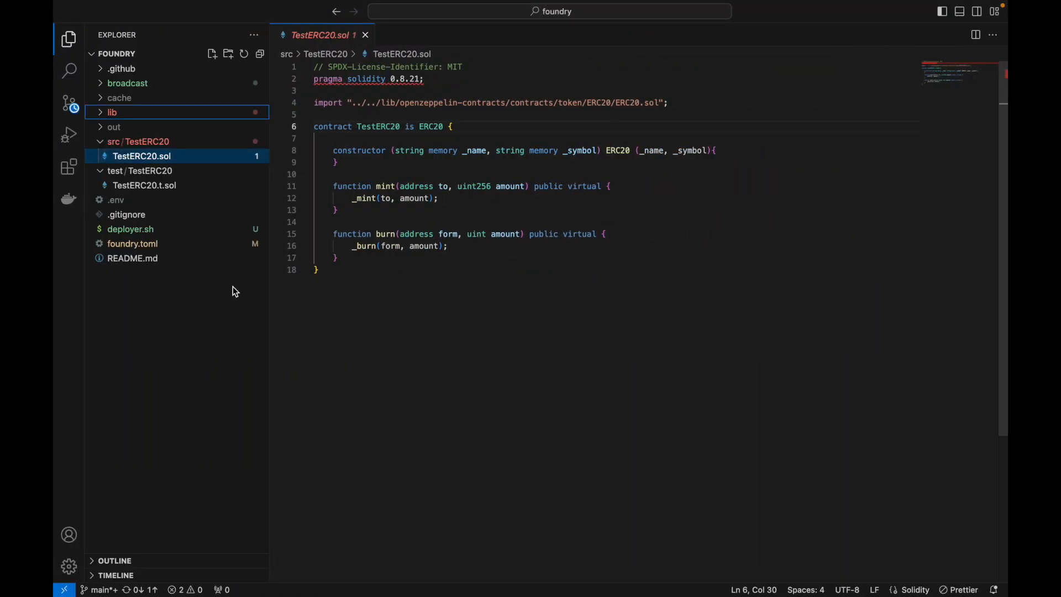
pyautogui.click(144, 185)
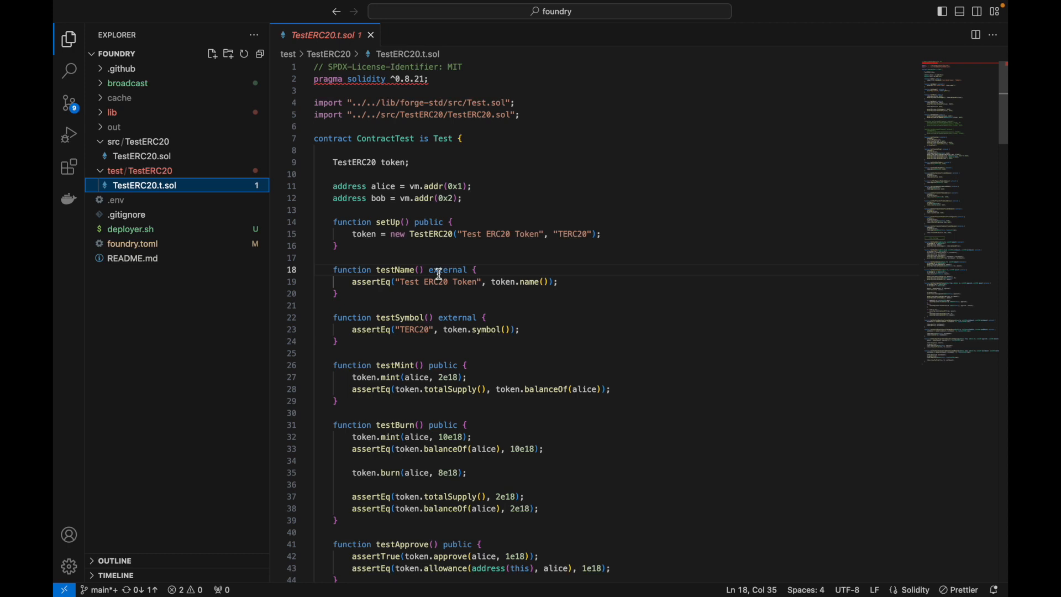
pyautogui.scroll(-3)
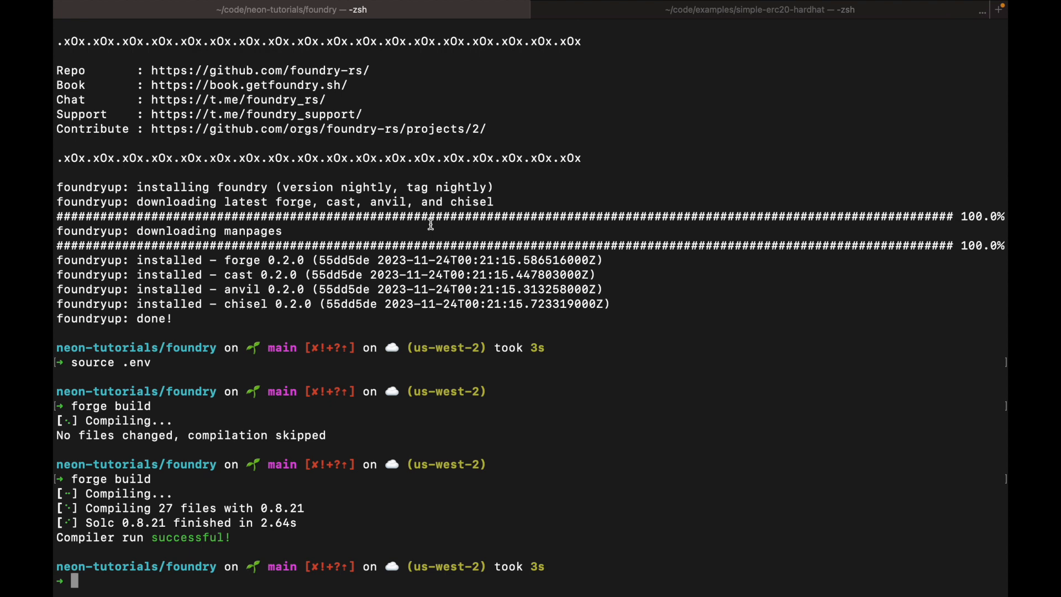
pyautogui.write('for')
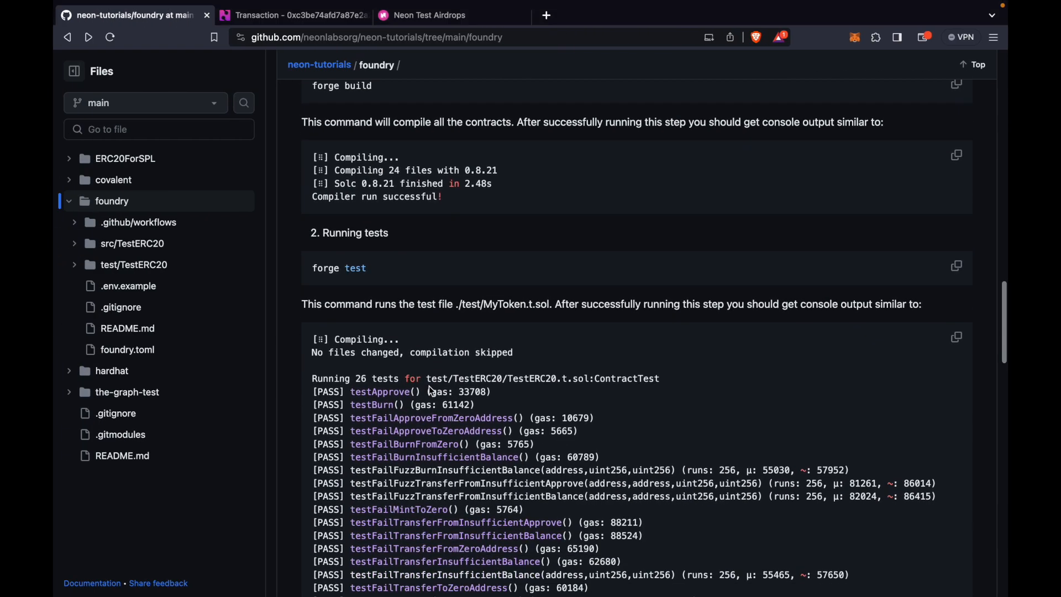
pyautogui.scroll(-3)
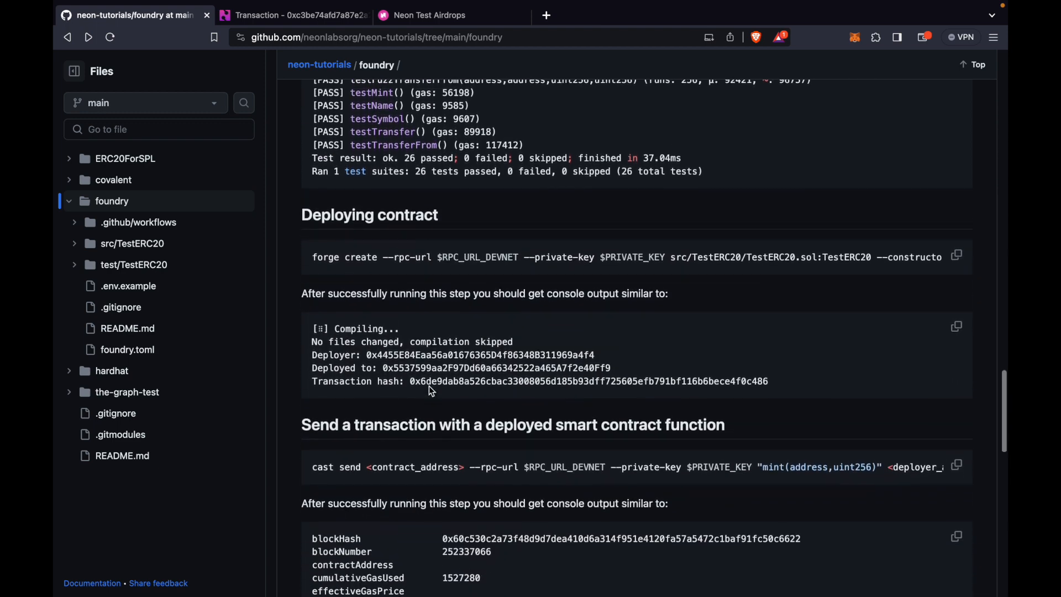
pyautogui.scroll(-3)
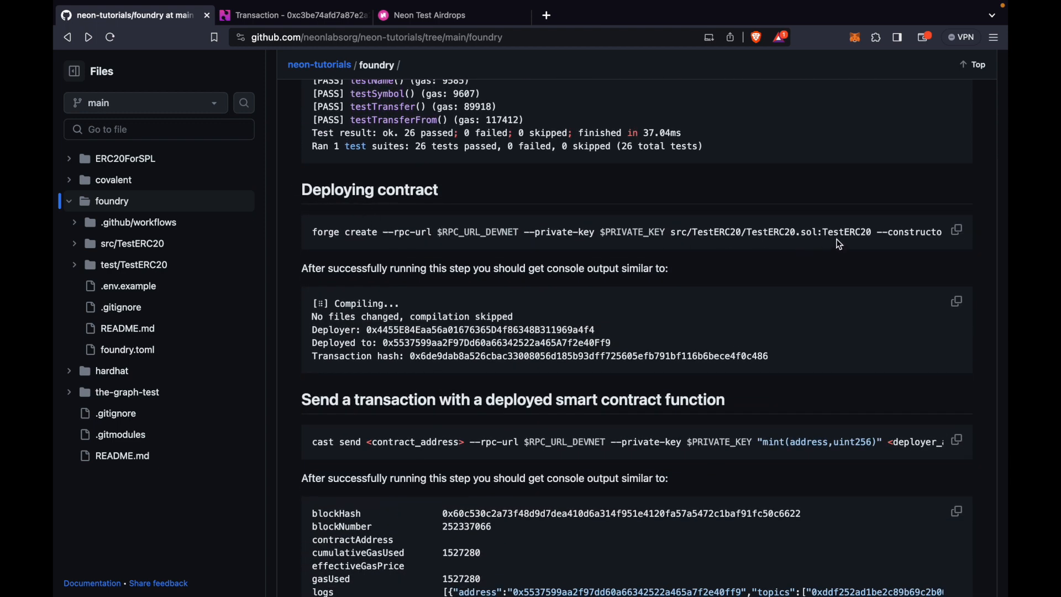
# Scroll the Terminal sideways to review the 26 passing tests and the forge create command
pyautogui.hscroll(3)
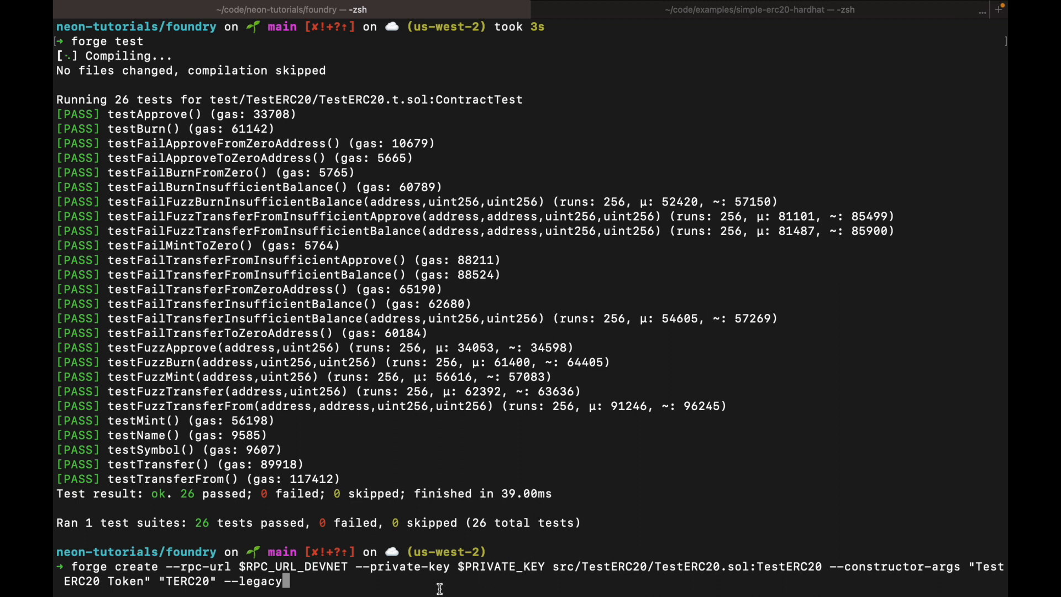
pyautogui.moveTo(251, 584)
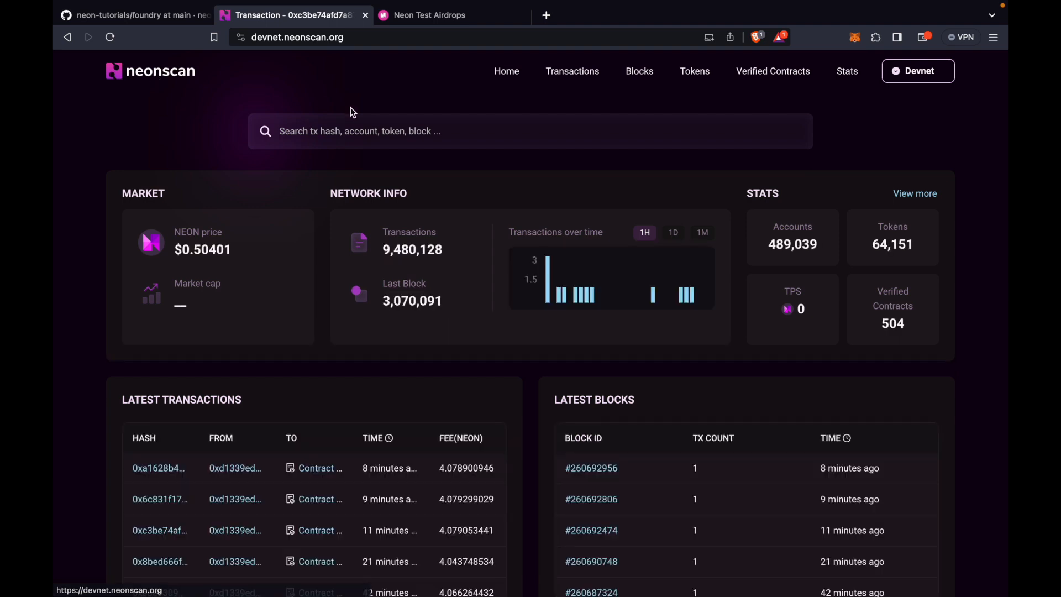
# Open the newest Neonscan transaction and enter contract address 0x17e81e2c…F33002a
pyautogui.write('0x17e81e2c55769915936D4CF10de80862F33002a')
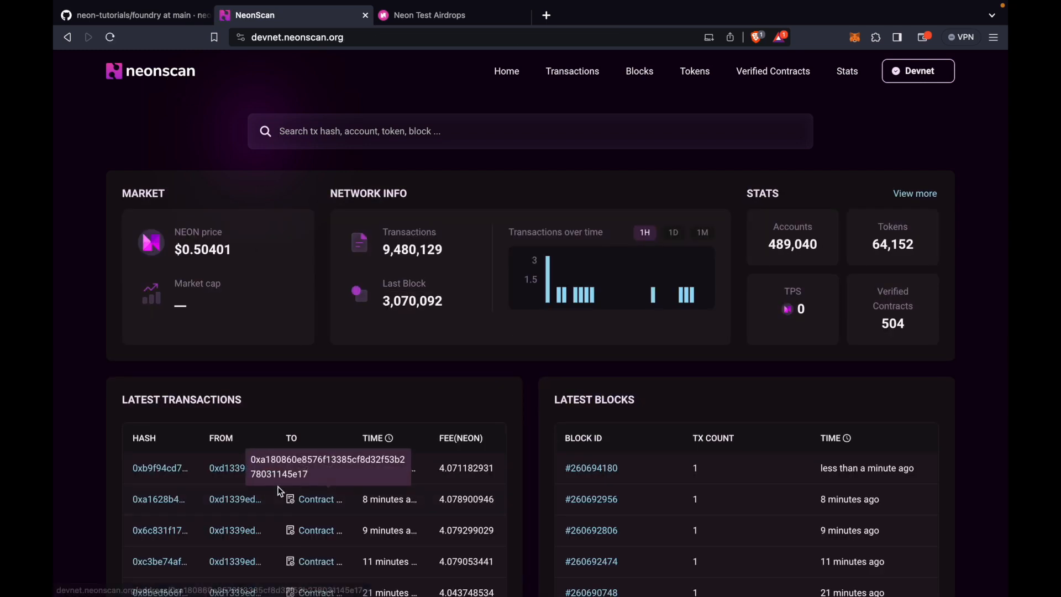
pyautogui.click(161, 468)
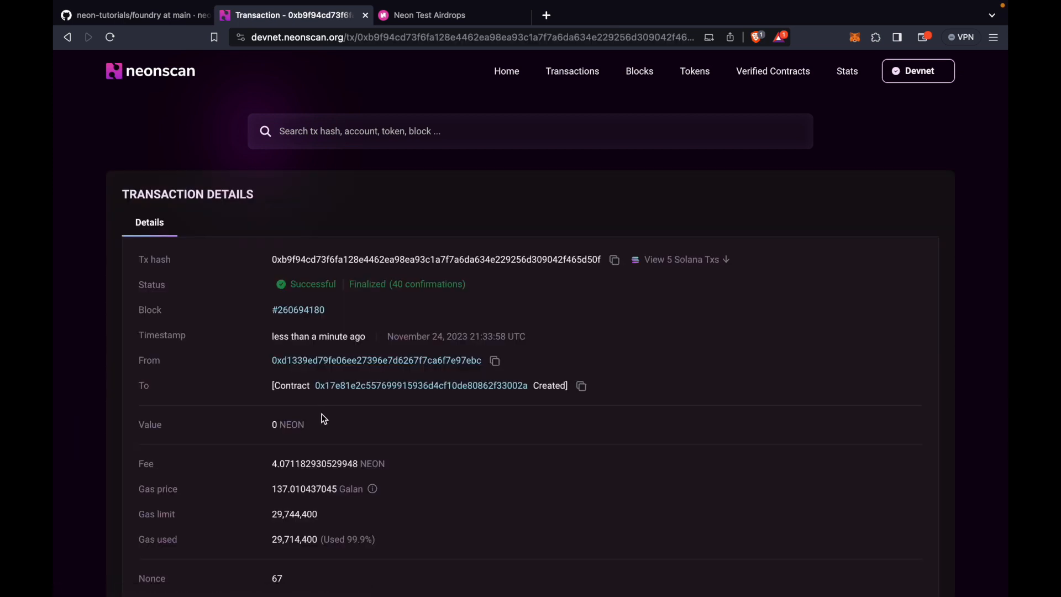
pyautogui.moveTo(319, 369)
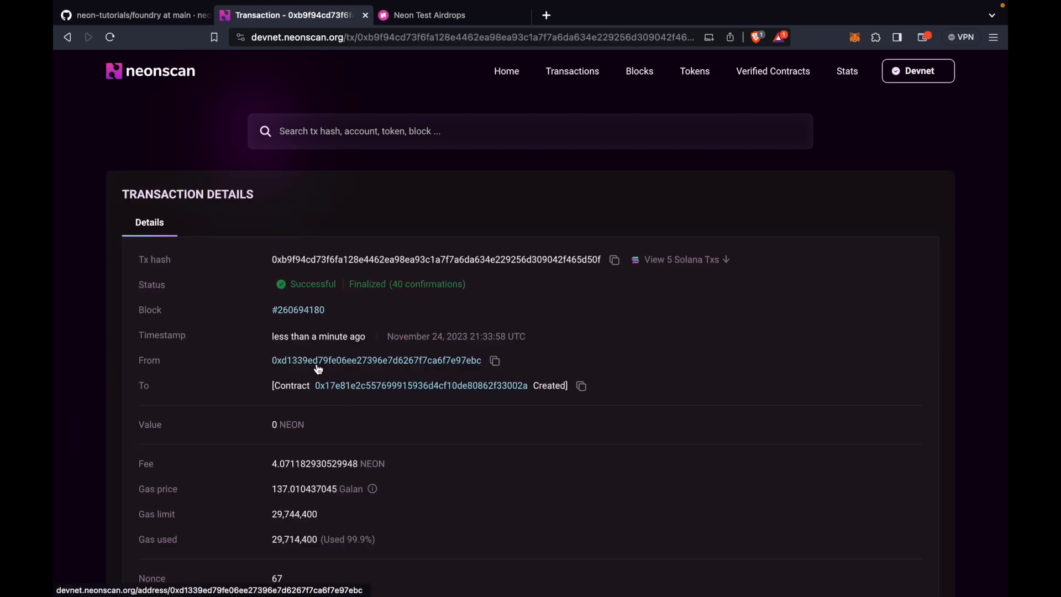
pyautogui.write('0x17e81e2c557699915936D4CF10de80862F33002a')
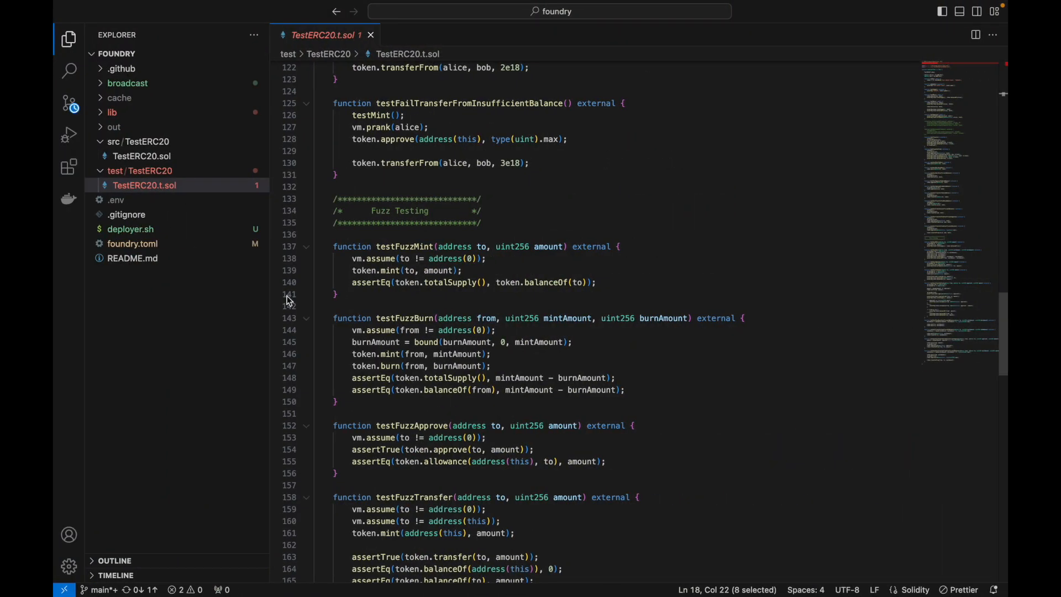
# Open deployer.sh and comment out the address-extraction and echo lines 15–21
pyautogui.click(130, 229)
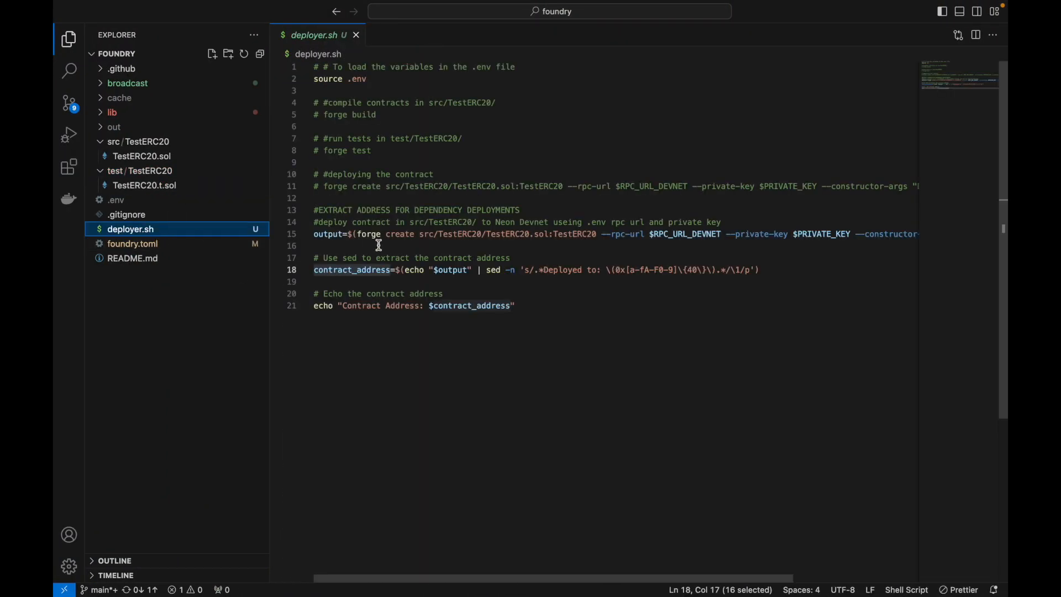
pyautogui.moveTo(501, 279)
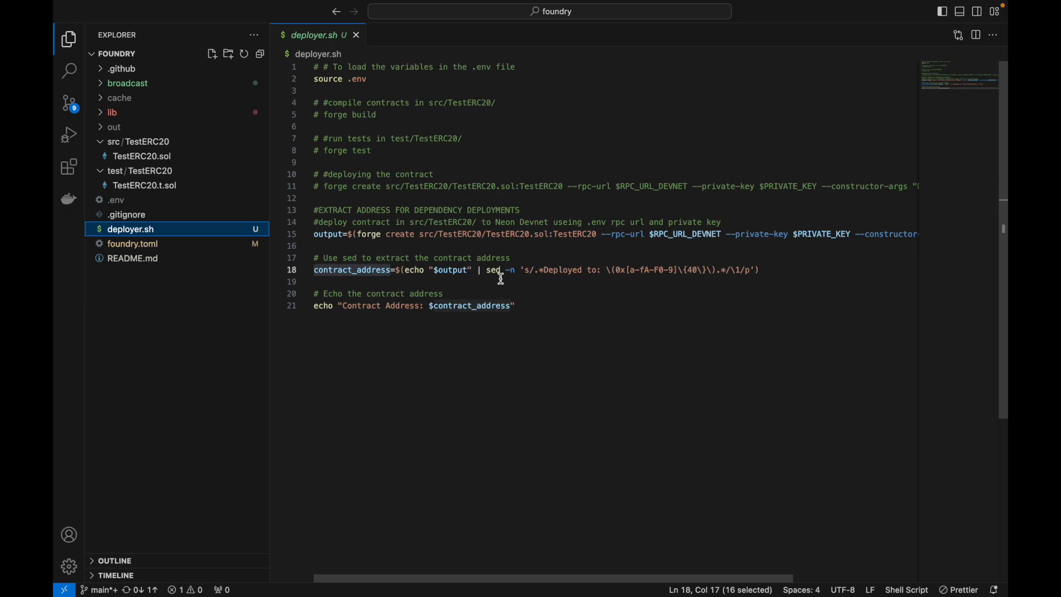
pyautogui.moveTo(521, 323)
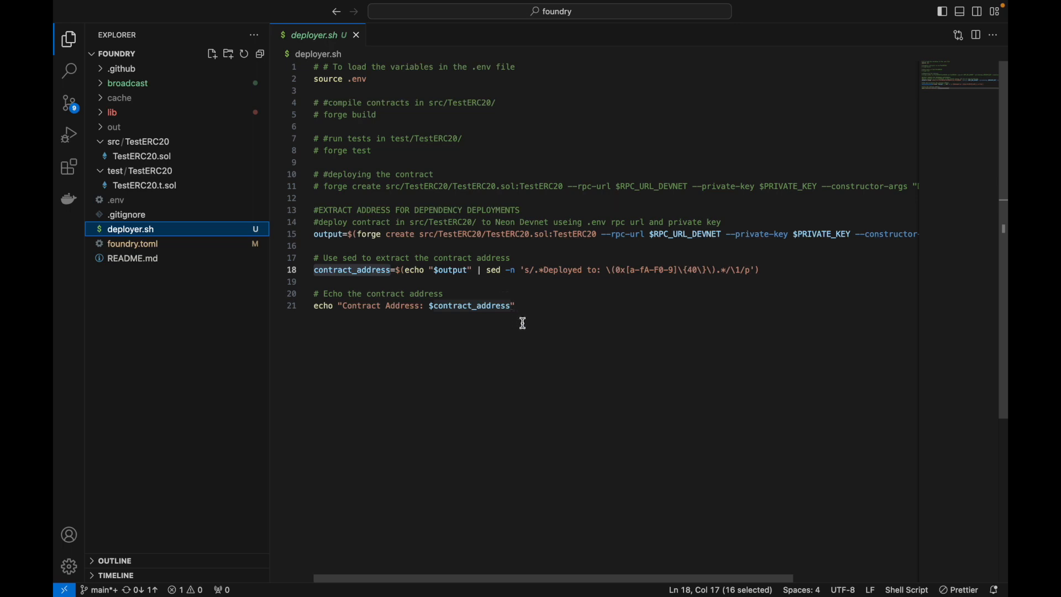
pyautogui.moveTo(606, 200)
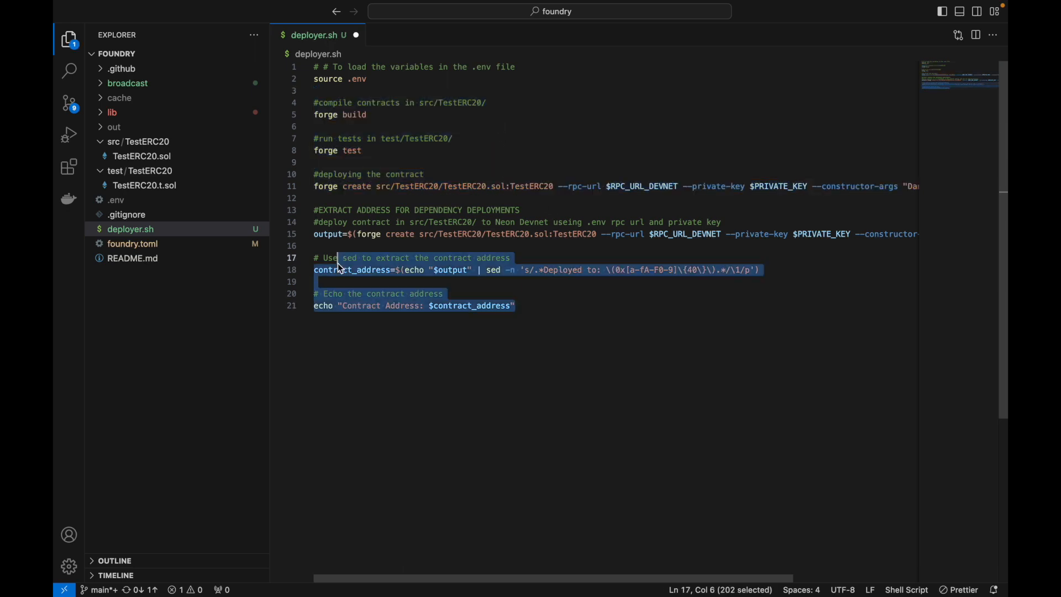
pyautogui.press('ctrl+/')
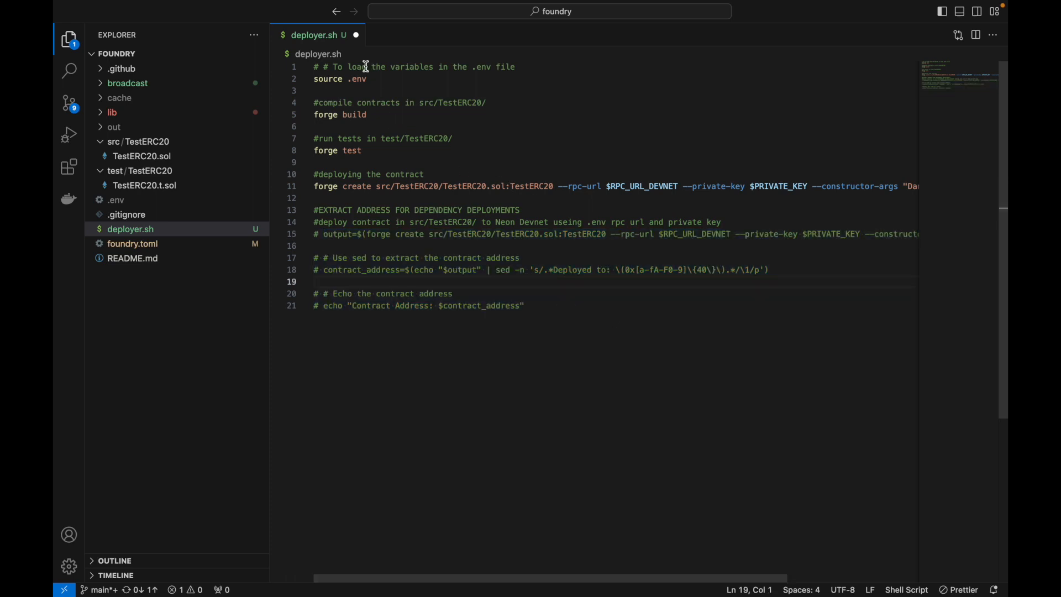
pyautogui.hscroll(3)
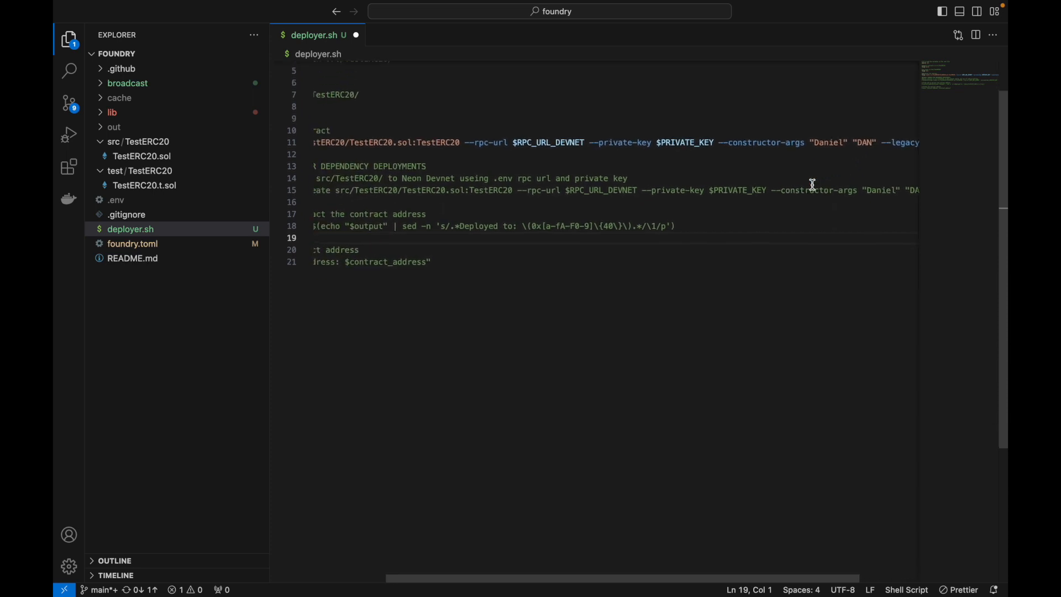
pyautogui.hscroll(-3)
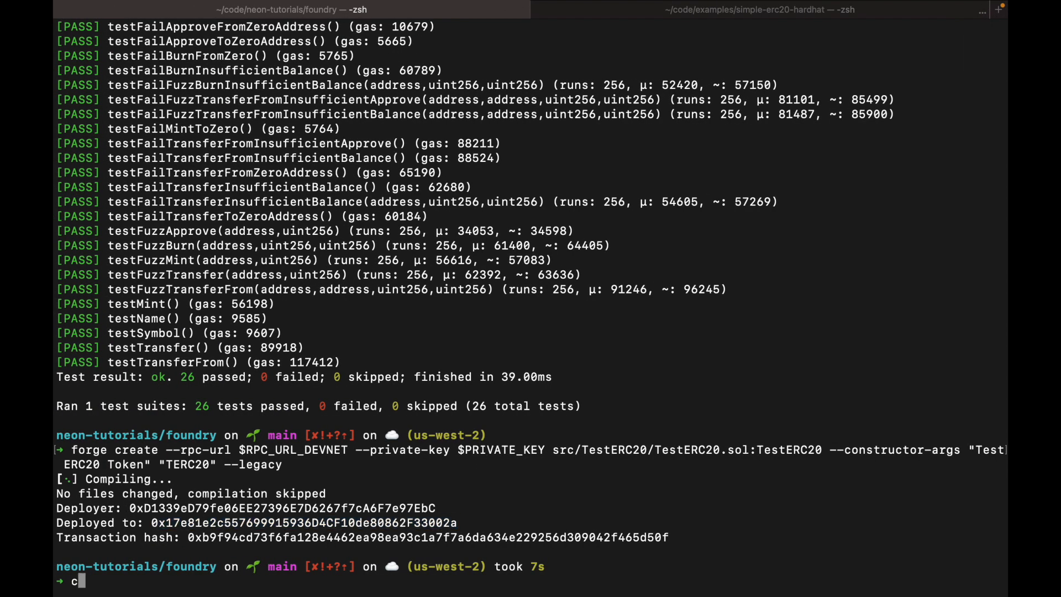
# Make the deployer script executable with chmod +x ./deployer.sh
pyautogui.write('hmod')
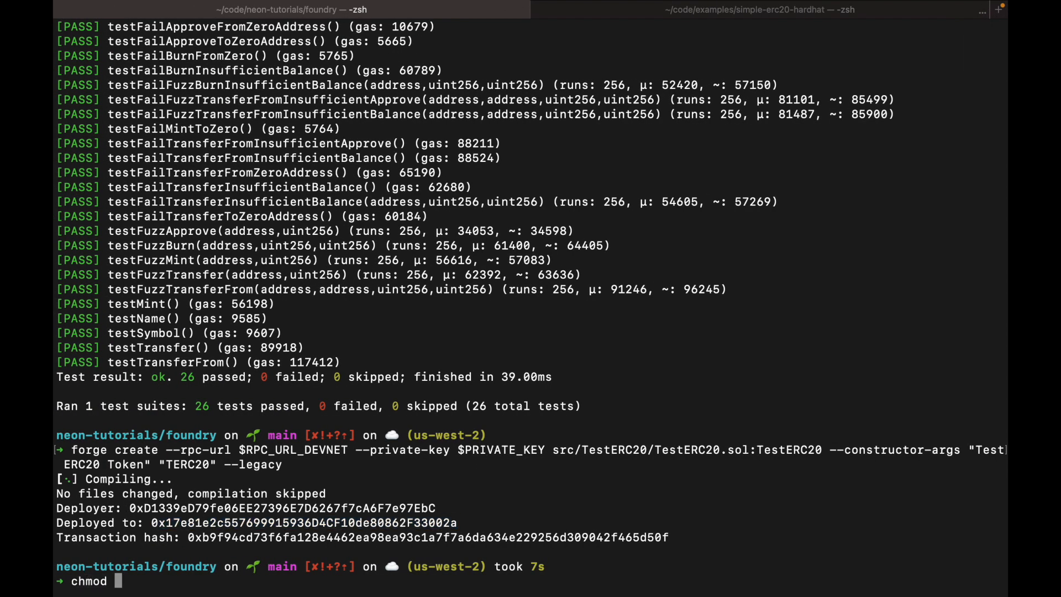
pyautogui.write('+')
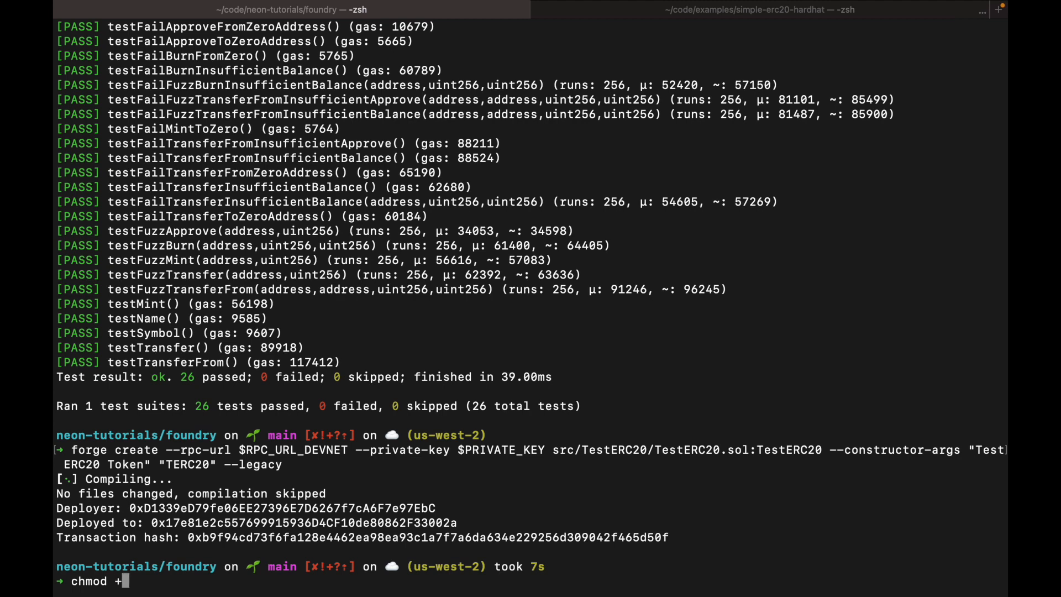
pyautogui.write('x .-')
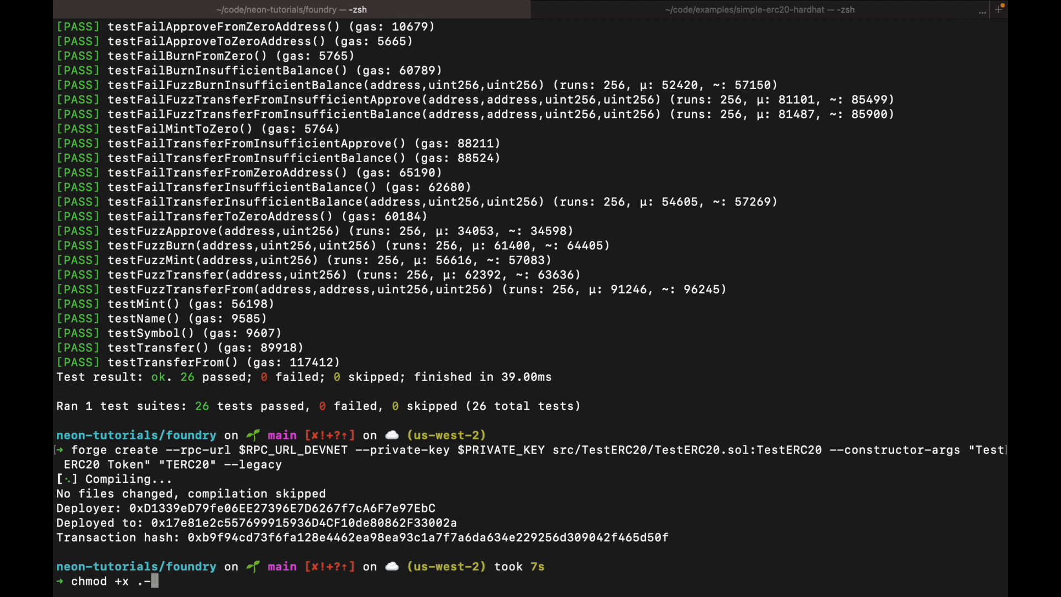
pyautogui.write('/deployer.sh')
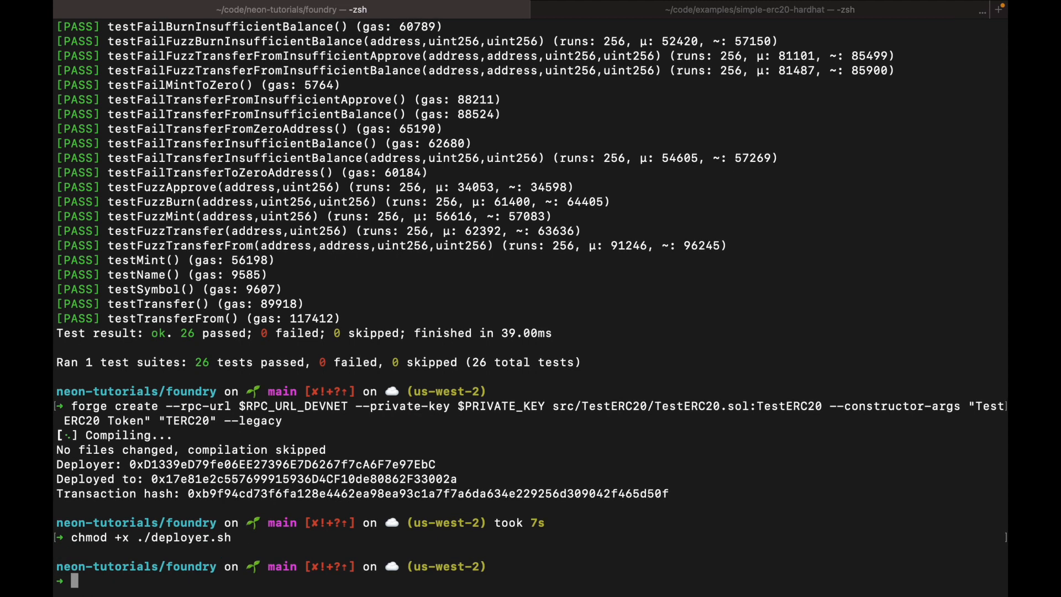
# Run ./deployer.sh to deploy the token and print its contract address
pyautogui.write('.')
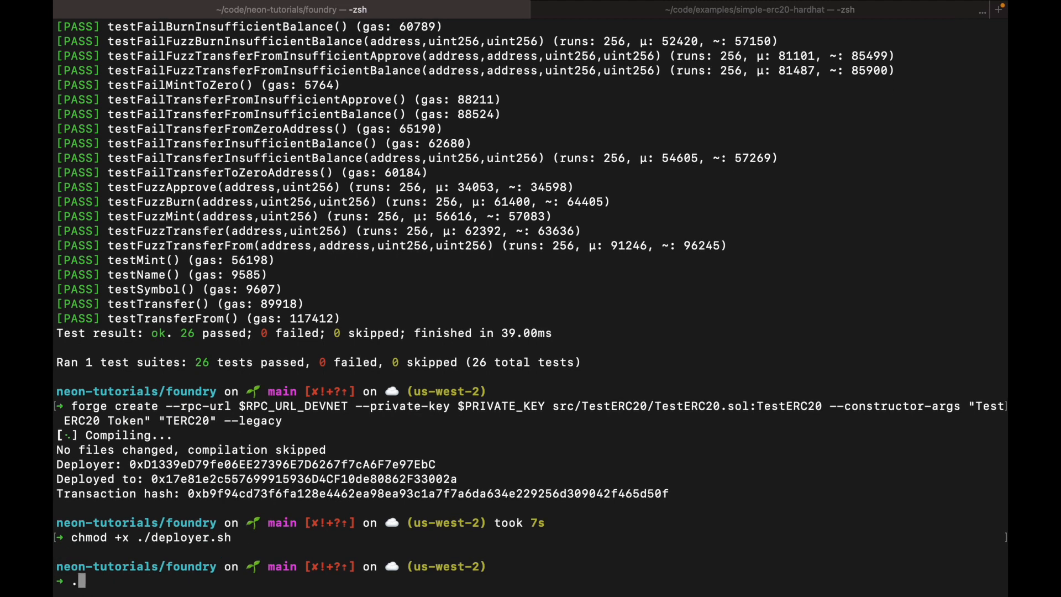
pyautogui.write('/deployer.sh')
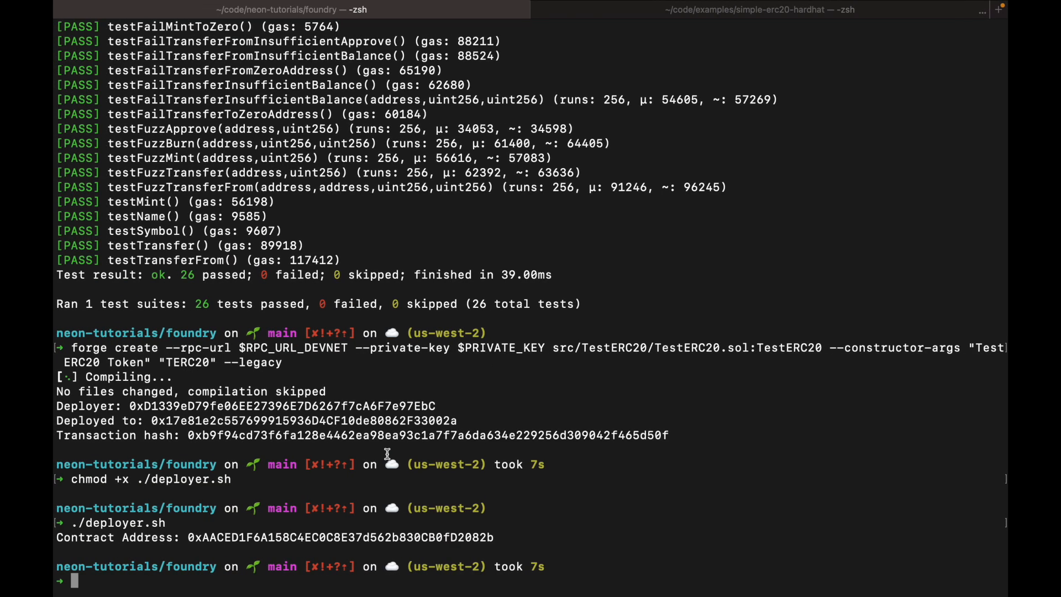
pyautogui.press('Return')
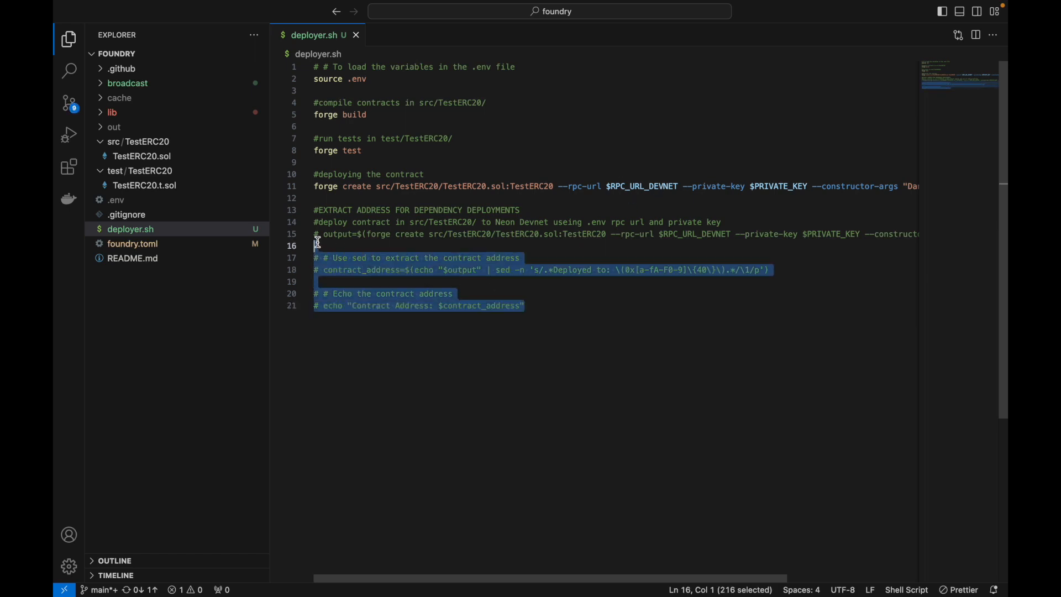
# Rerun ./deployer.sh and highlight every contract_address use in the restored script
pyautogui.click(313, 234)
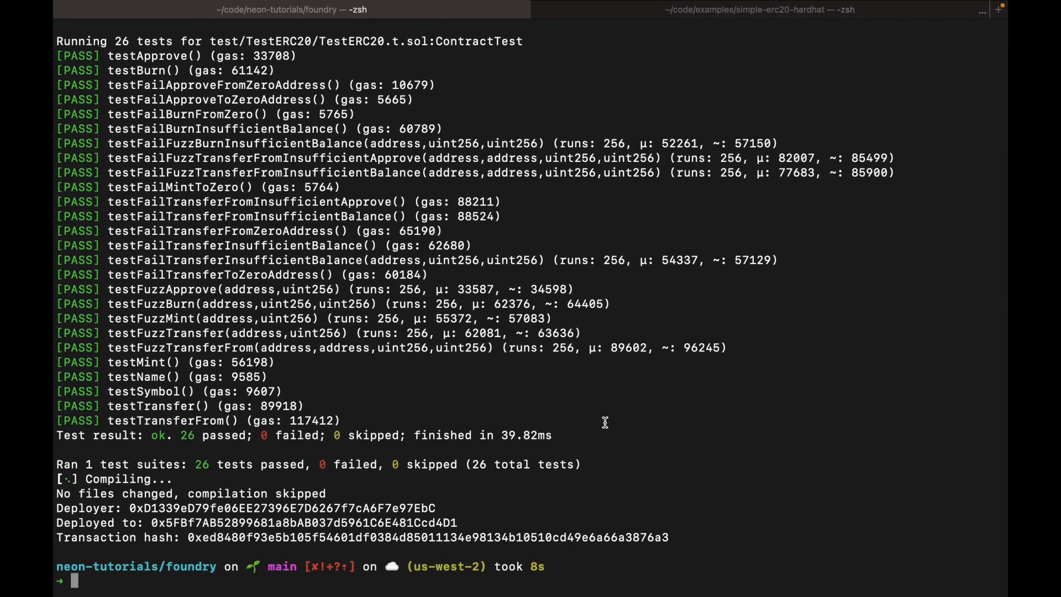
pyautogui.write('./deployer.sh')
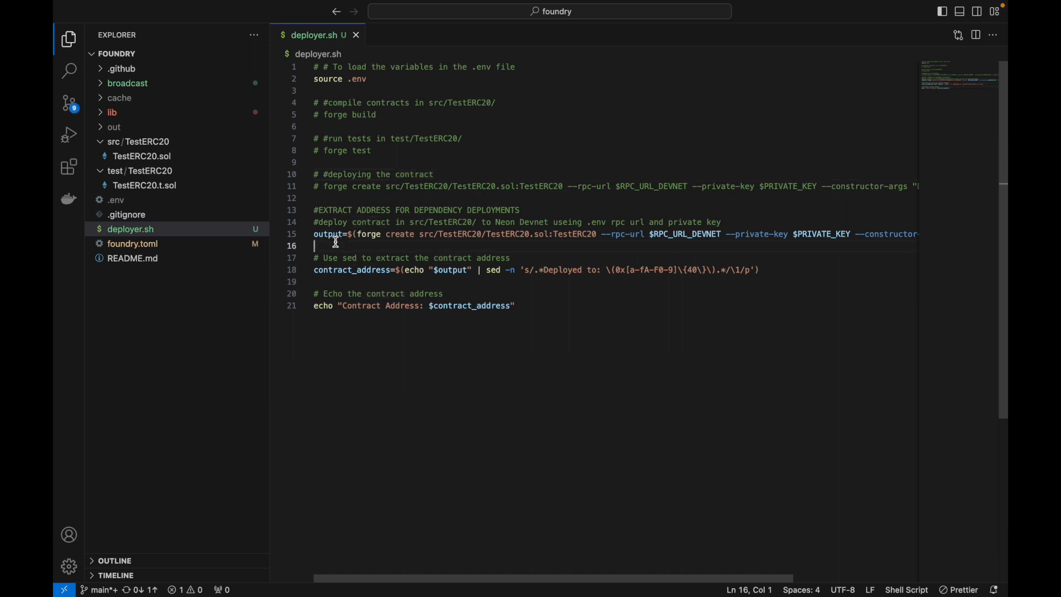
pyautogui.doubleClick(328, 234)
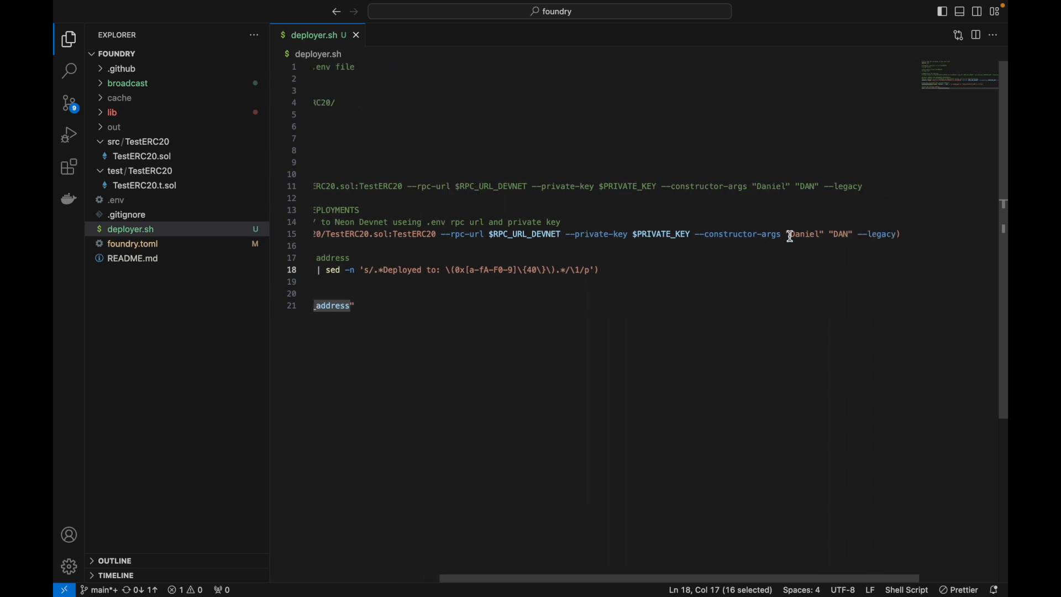
pyautogui.hscroll(-3)
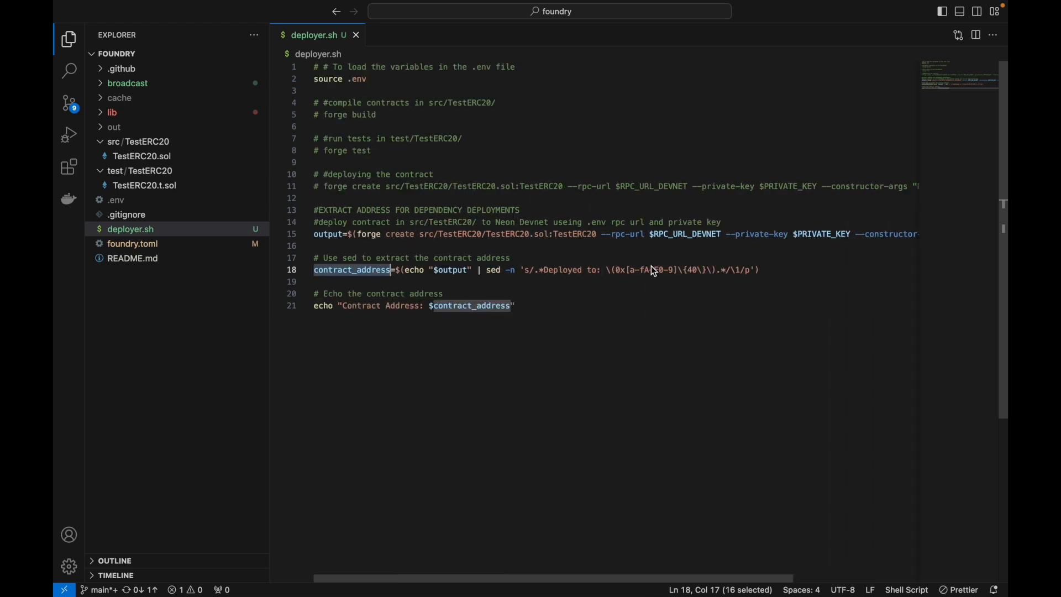